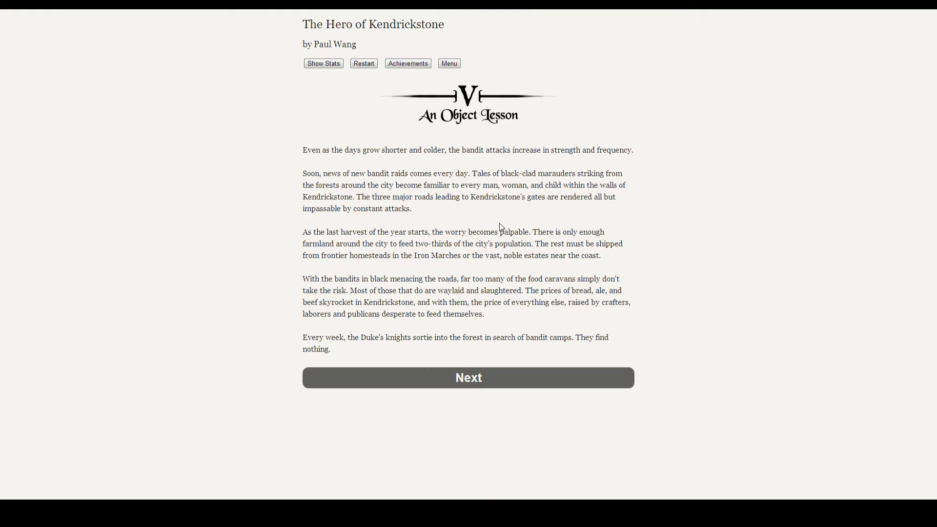
pyautogui.moveTo(810, 234)
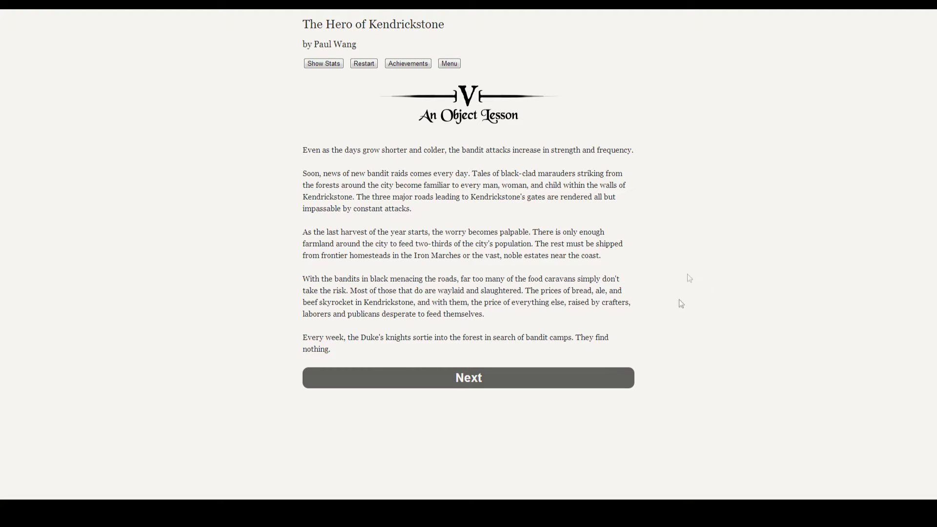
pyautogui.moveTo(647, 363)
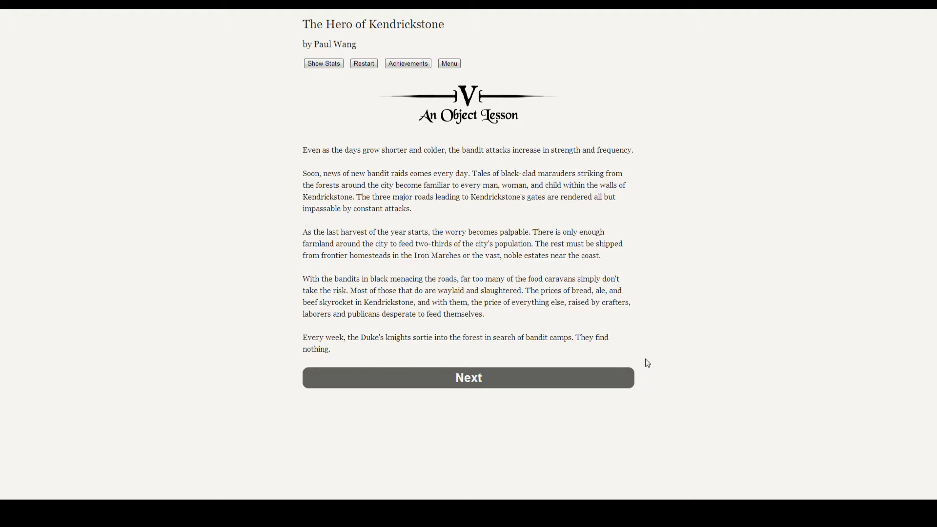
pyautogui.moveTo(468, 378)
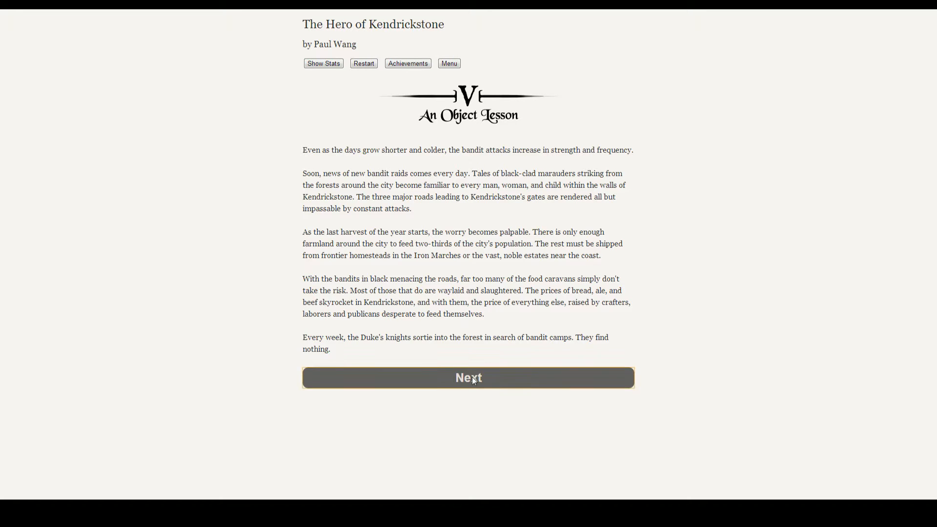
# - Pass the Chapter V opening page and pick in-house poet to the wealthy as Isobel's livelihood
pyautogui.click(468, 377)
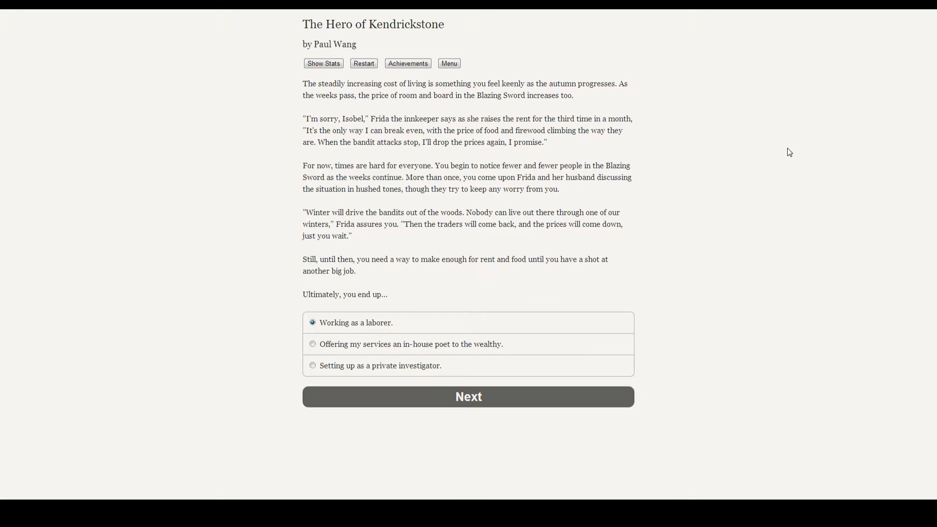
pyautogui.moveTo(704, 309)
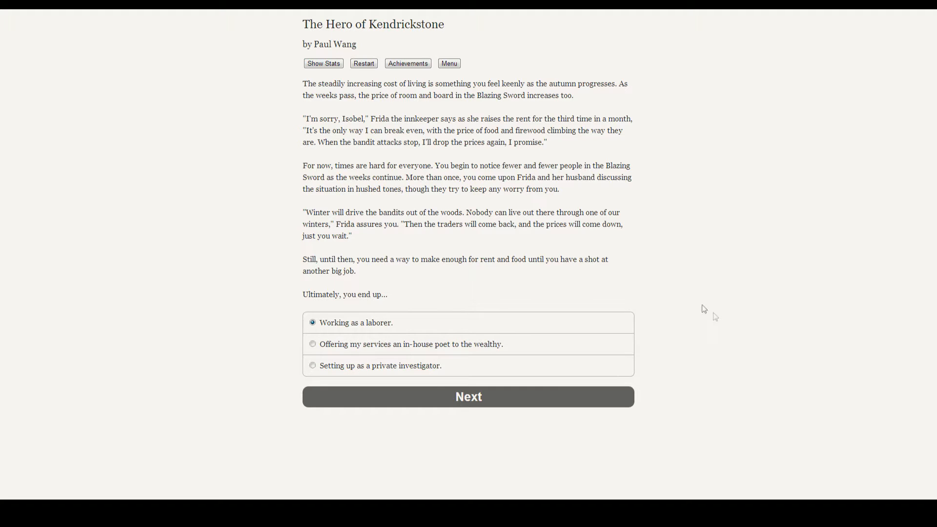
pyautogui.moveTo(361, 293)
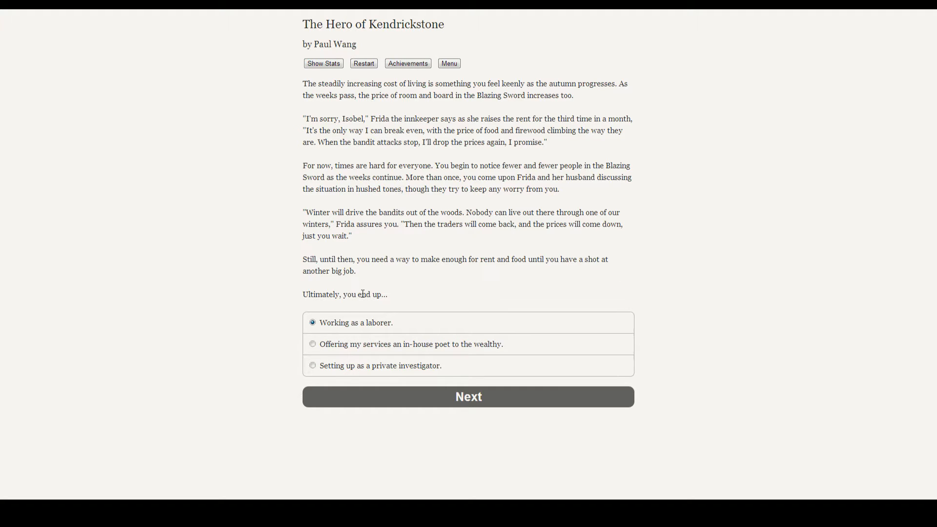
pyautogui.moveTo(607, 199)
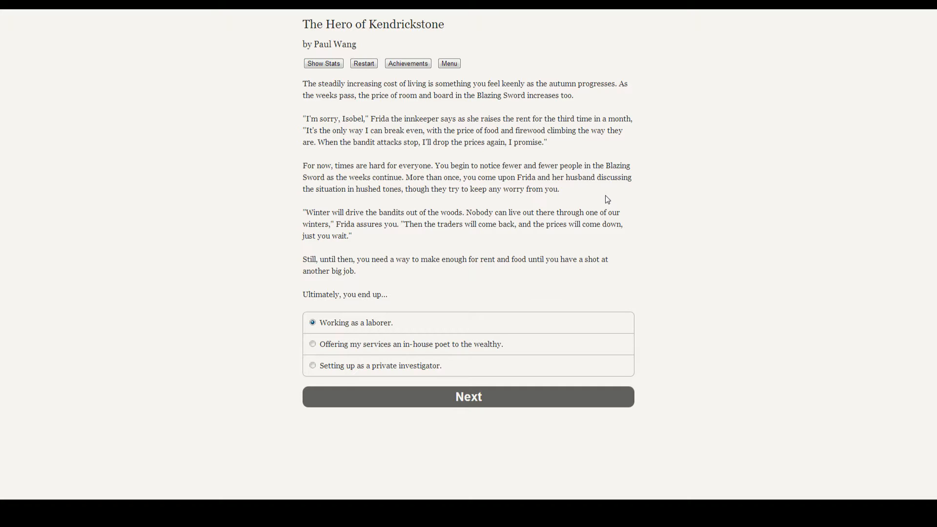
pyautogui.moveTo(375, 304)
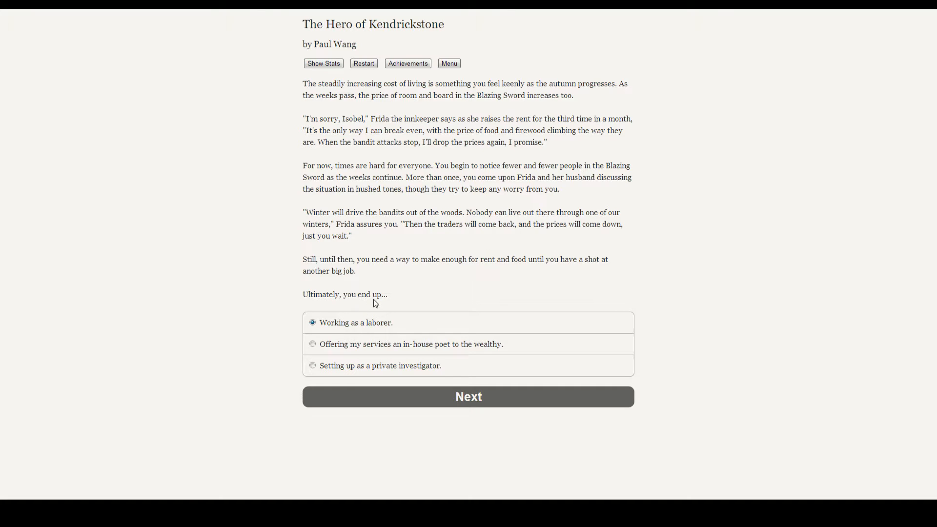
pyautogui.moveTo(384, 294)
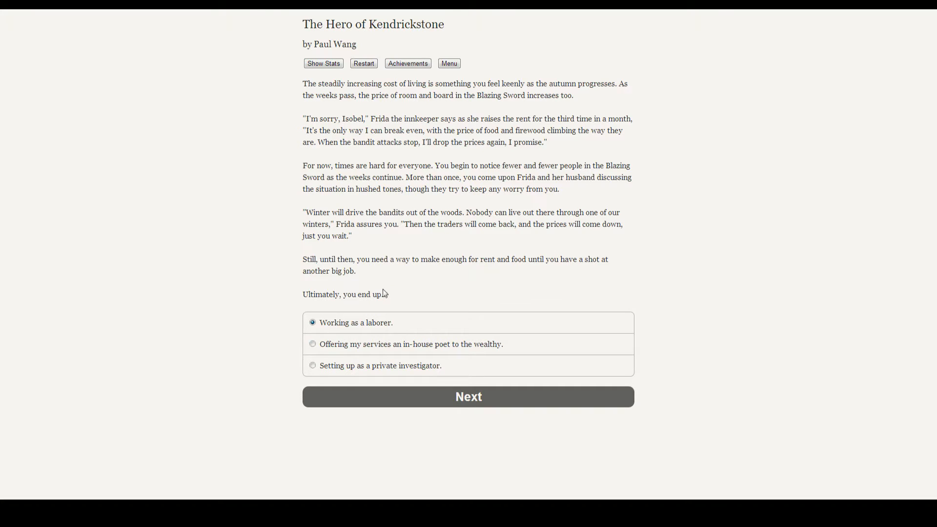
pyautogui.click(312, 344)
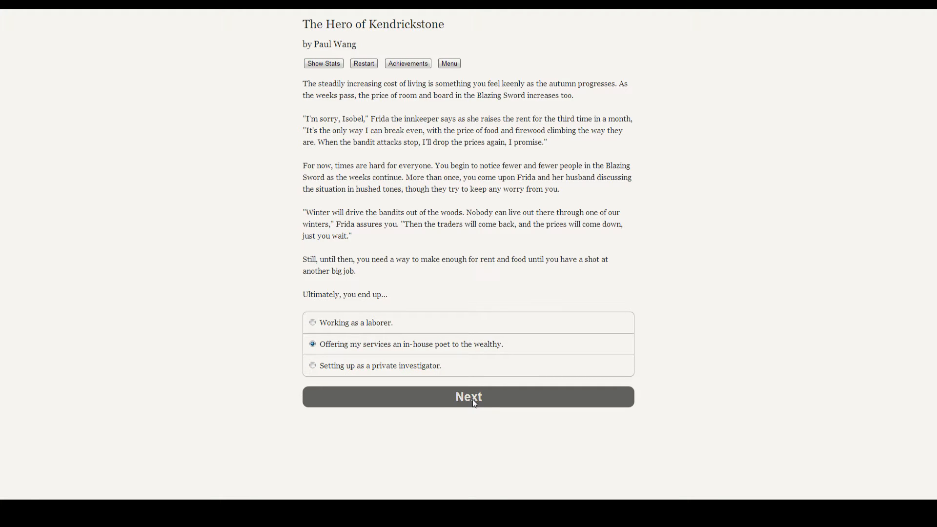
# - Confirm the poet job, check Isobel's stats showing 174 silver, and return to the story
pyautogui.click(468, 396)
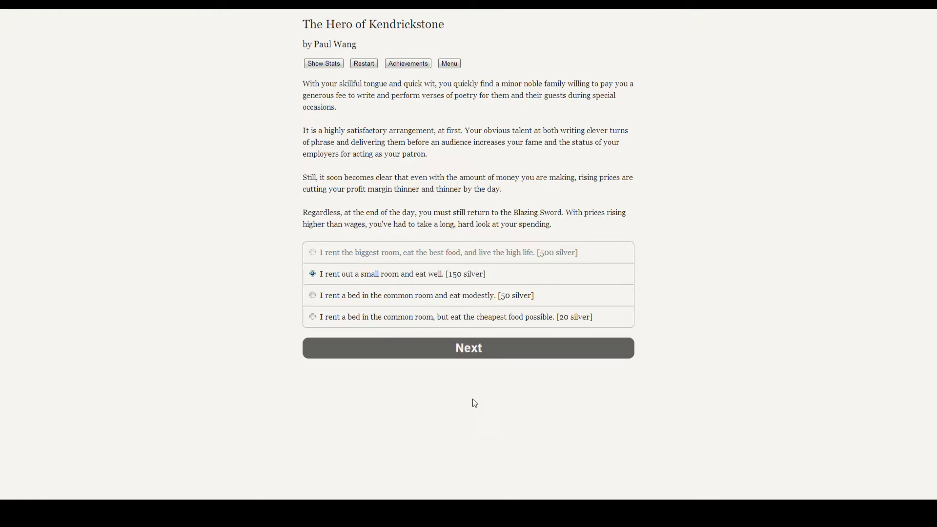
pyautogui.moveTo(213, 215)
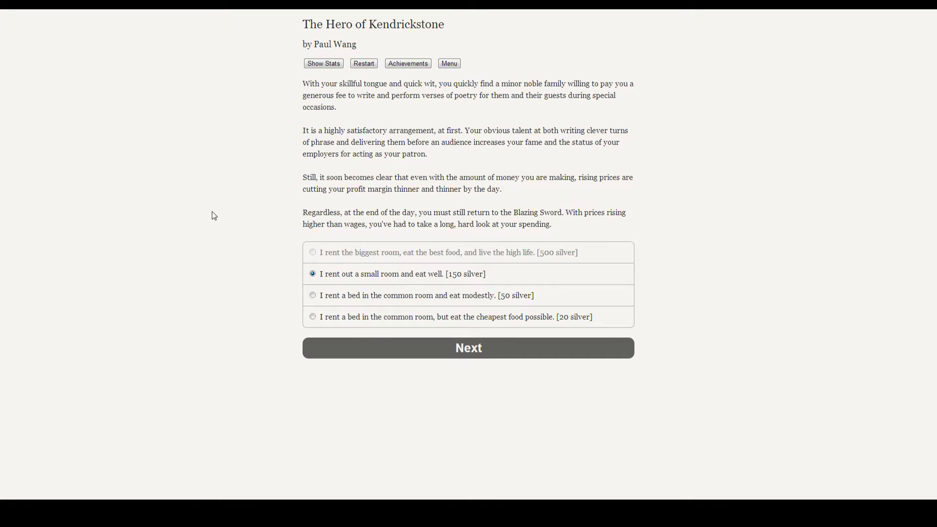
pyautogui.moveTo(173, 210)
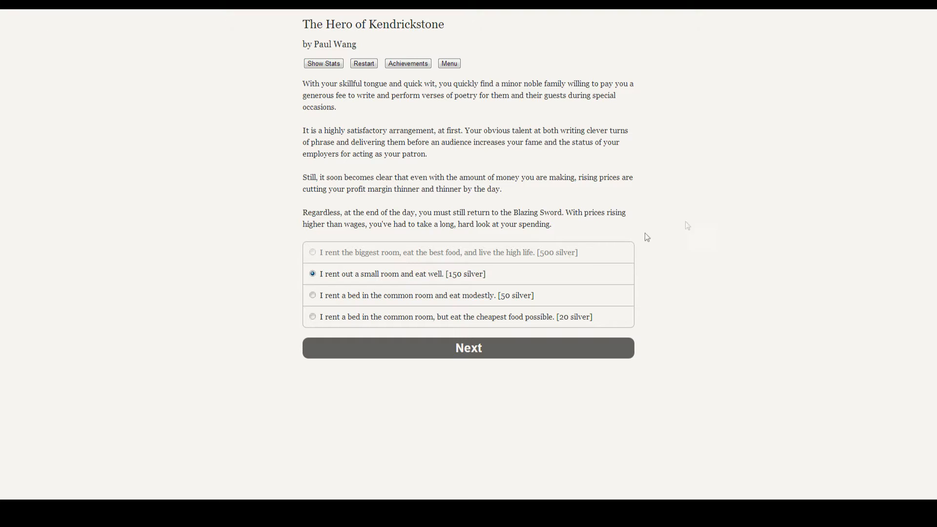
pyautogui.moveTo(550, 266)
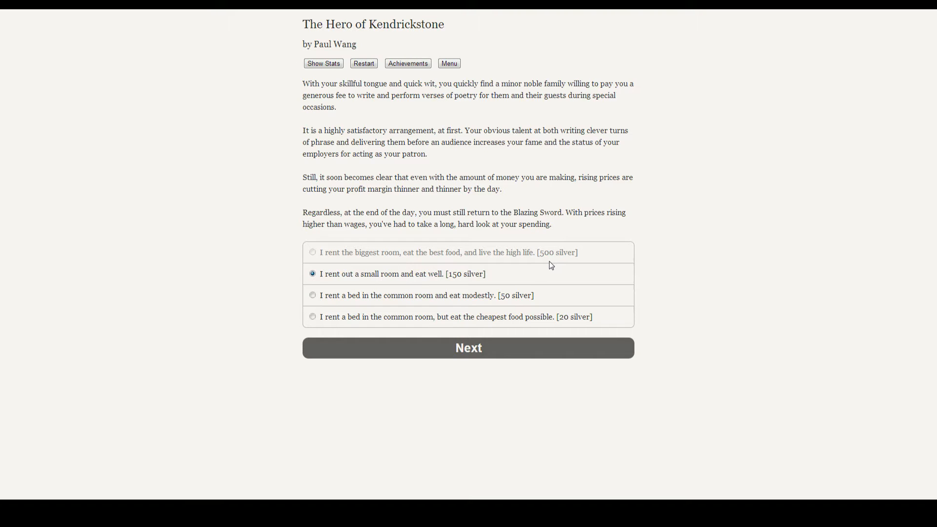
pyautogui.click(322, 62)
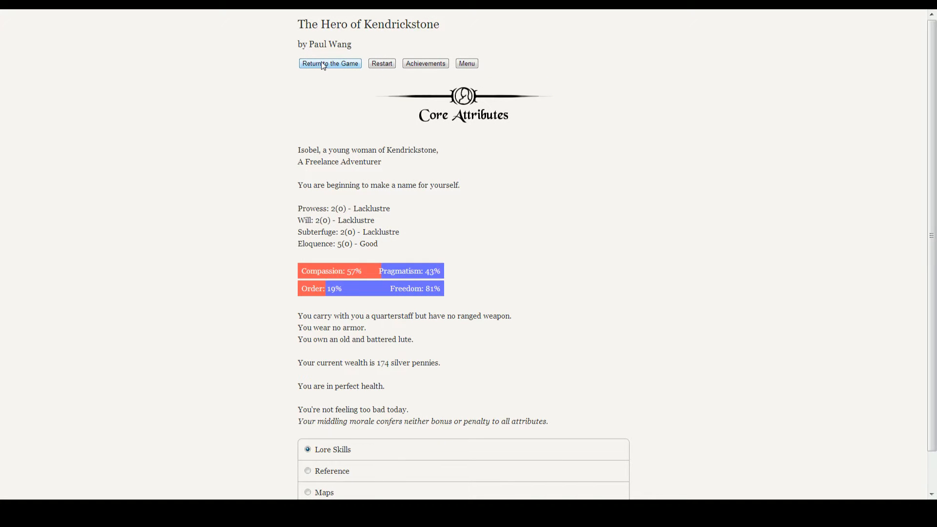
pyautogui.moveTo(300, 89)
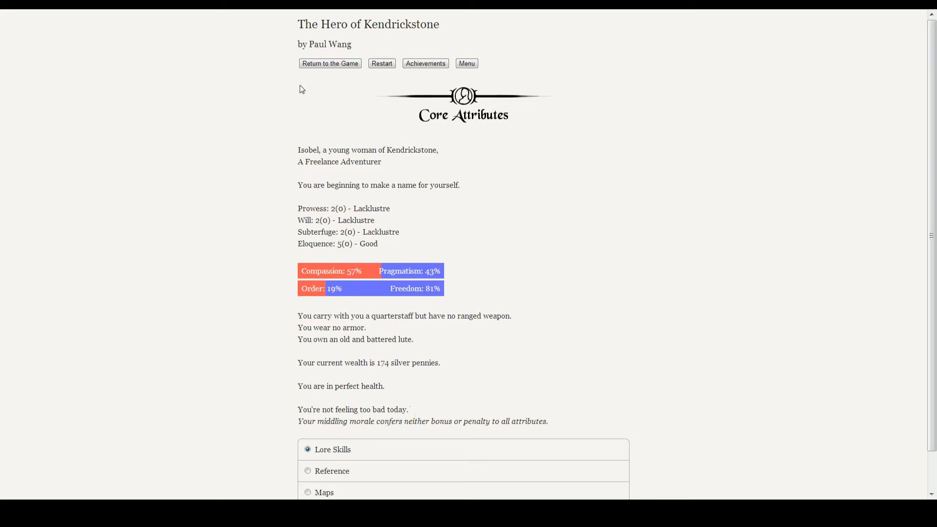
pyautogui.click(329, 64)
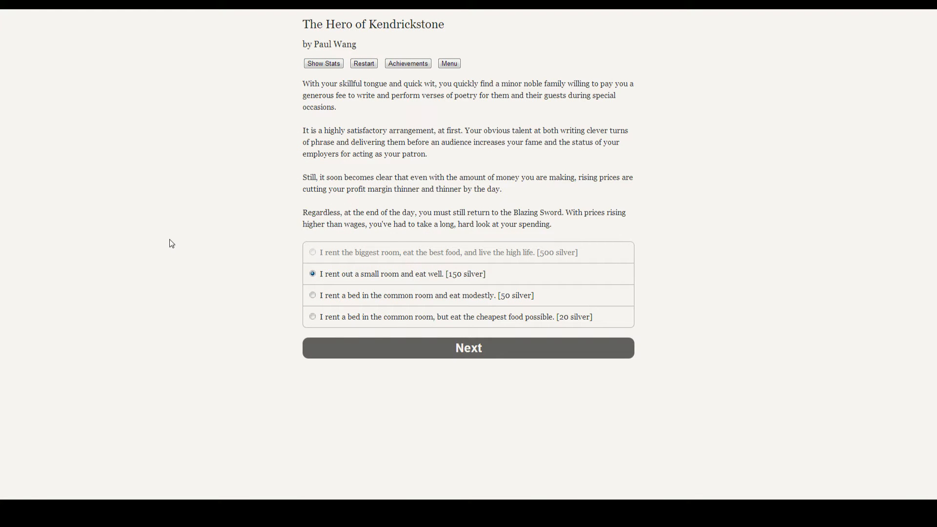
pyautogui.moveTo(176, 251)
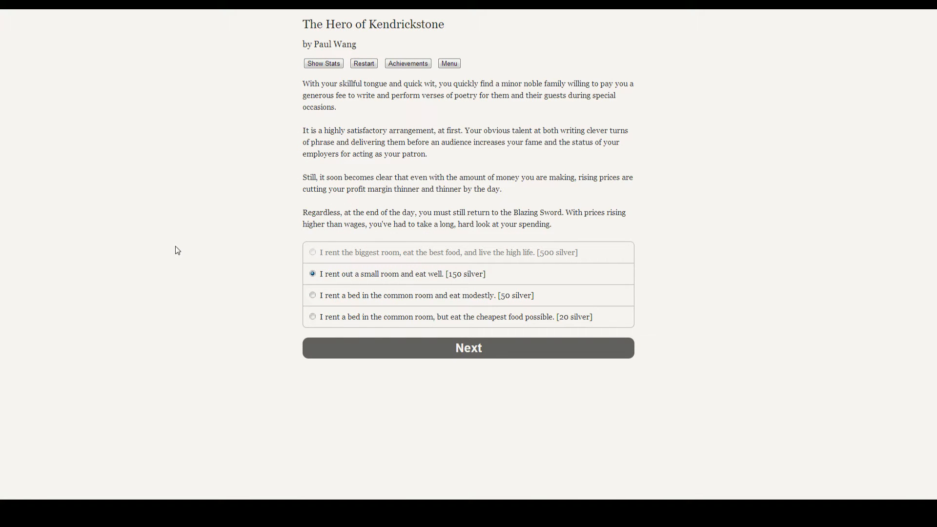
pyautogui.moveTo(418, 287)
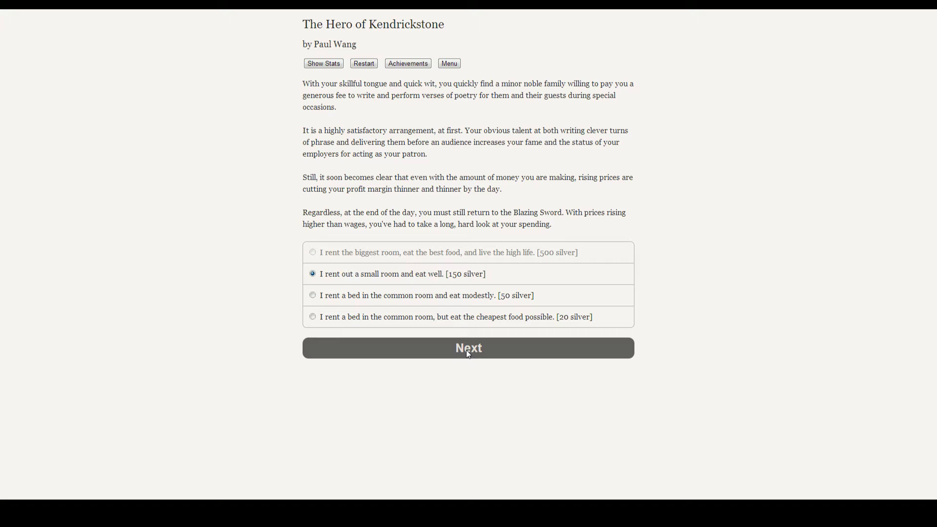
# - Confirm renting a small room and eating well, then choose roaming the taverns for companionship
pyautogui.click(468, 348)
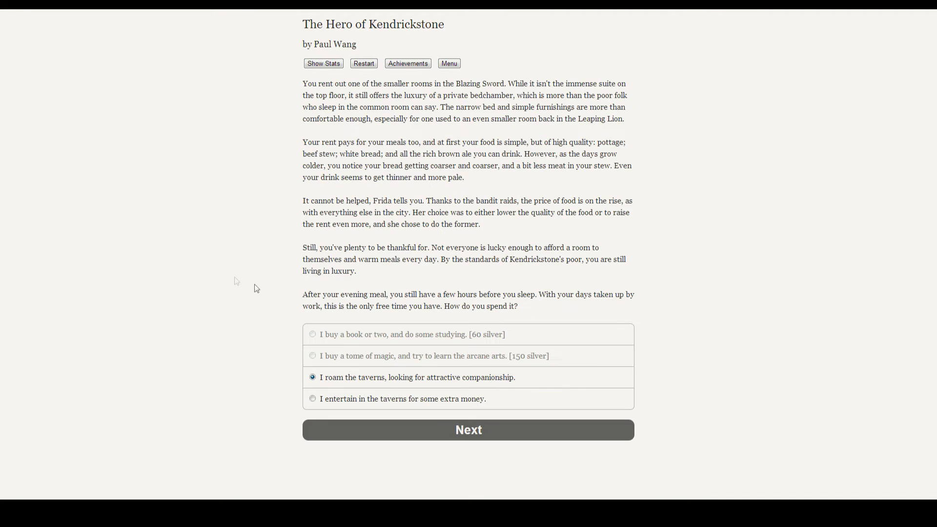
pyautogui.moveTo(205, 272)
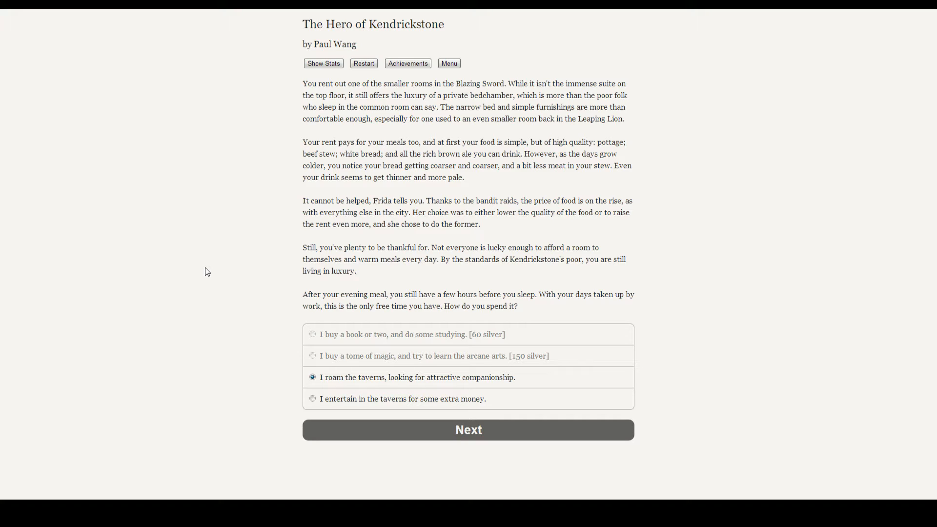
pyautogui.moveTo(472, 383)
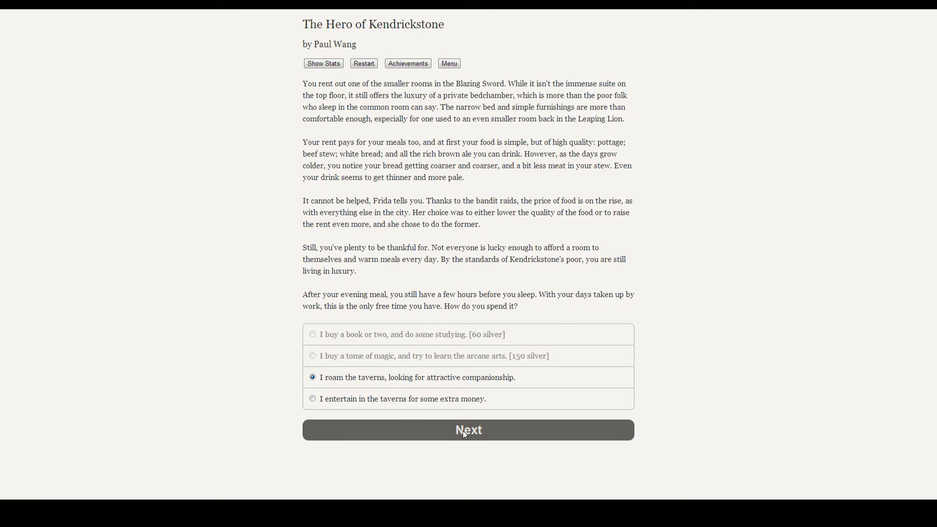
pyautogui.click(468, 429)
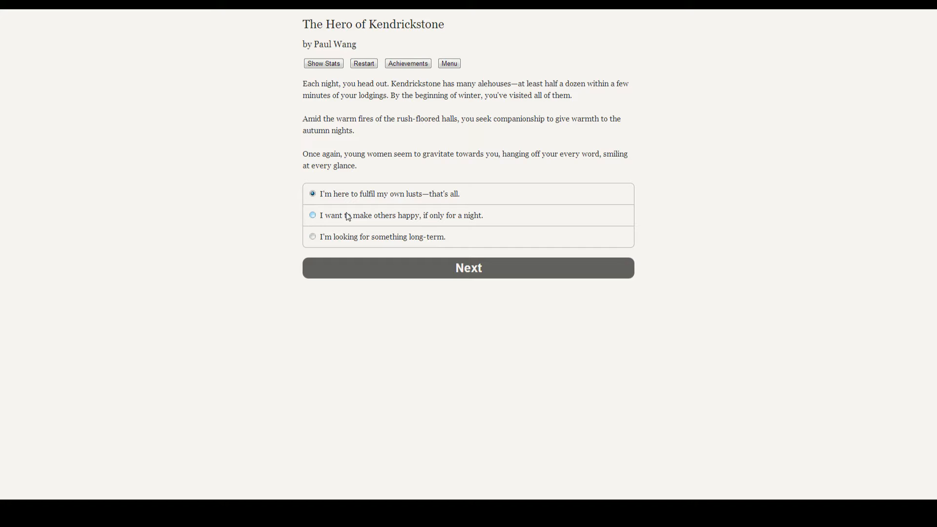
# - Answer 'I'm looking for something long-term.' about companionship and confirm it
pyautogui.click(312, 236)
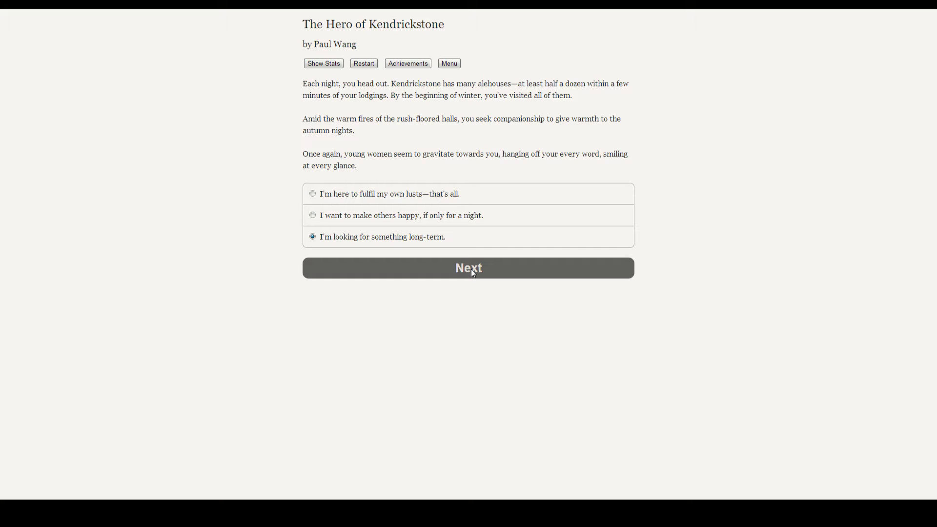
pyautogui.click(468, 268)
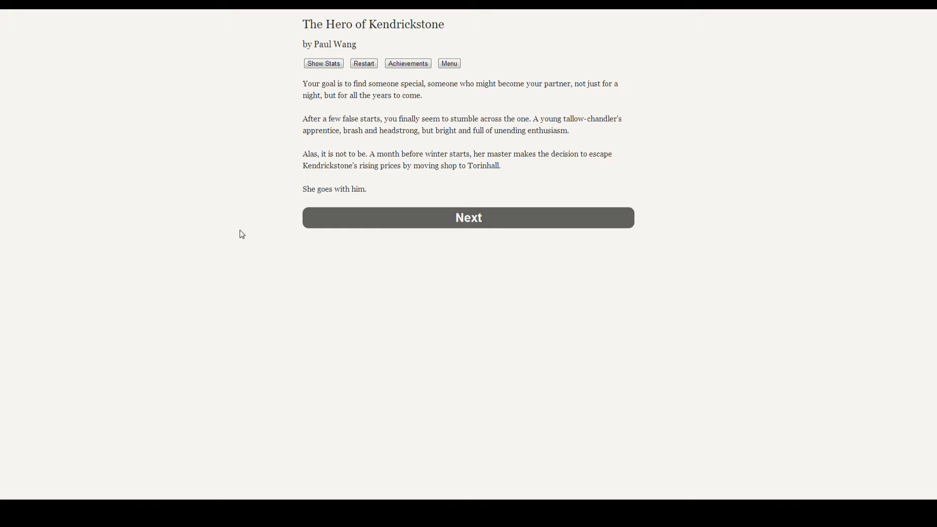
pyautogui.moveTo(238, 243)
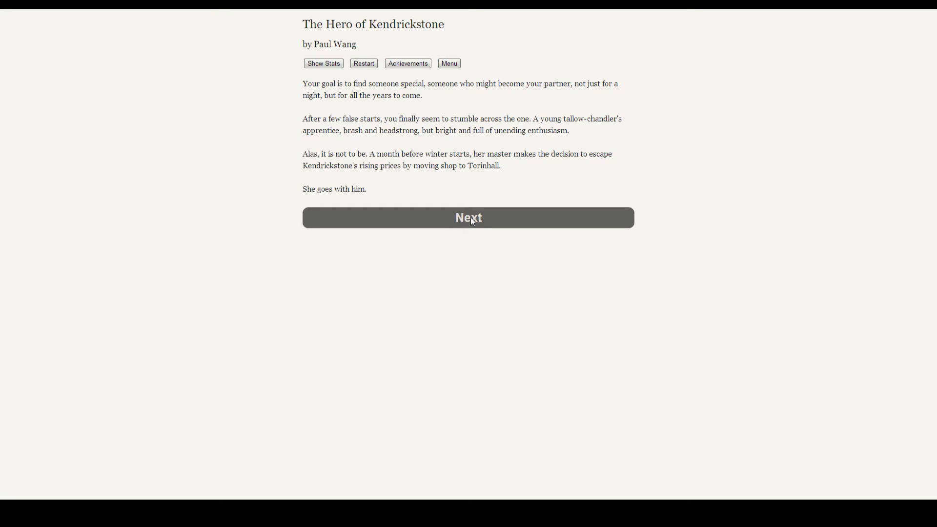
# - Continue the story and refuse a new writ of protection because Isobel isn't afraid
pyautogui.click(468, 217)
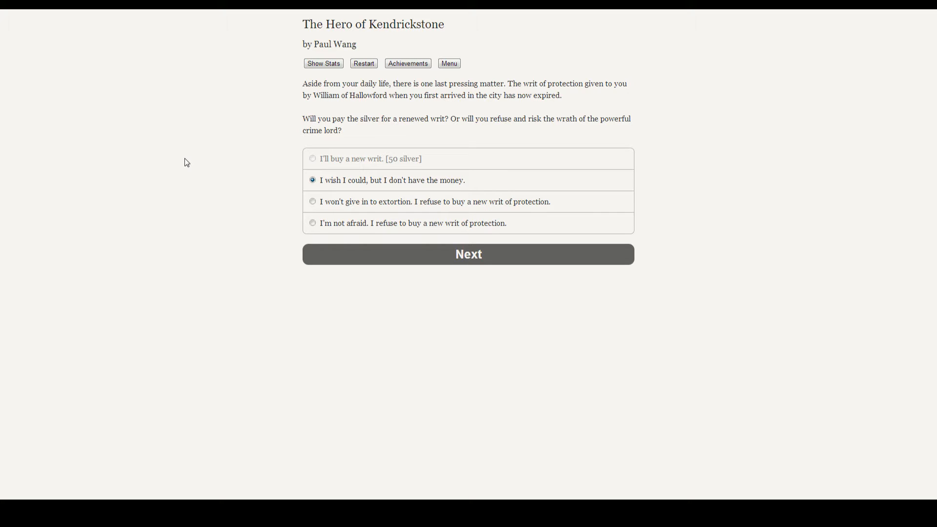
pyautogui.moveTo(380, 165)
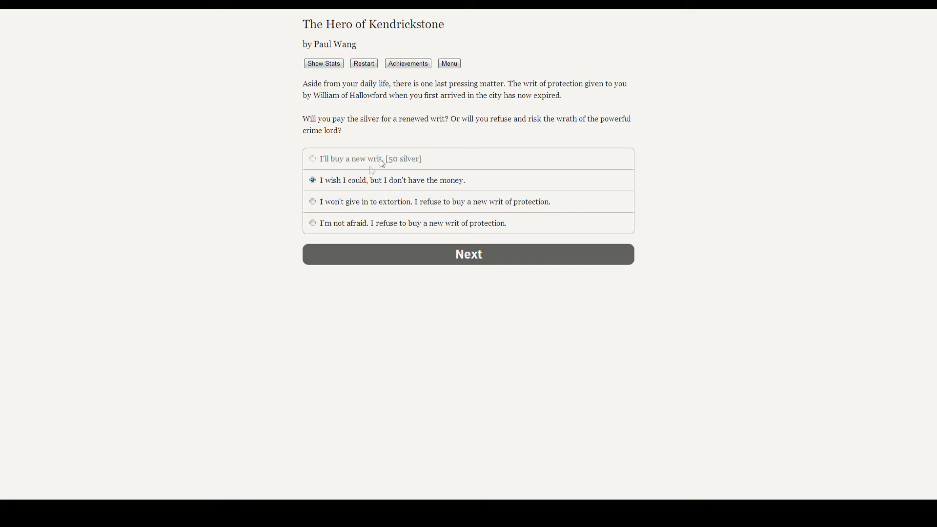
pyautogui.moveTo(260, 190)
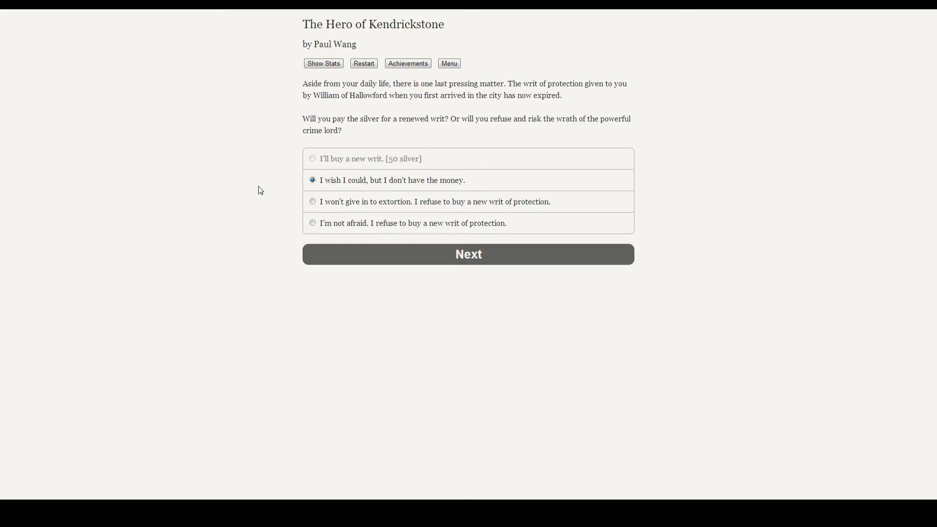
pyautogui.moveTo(400, 176)
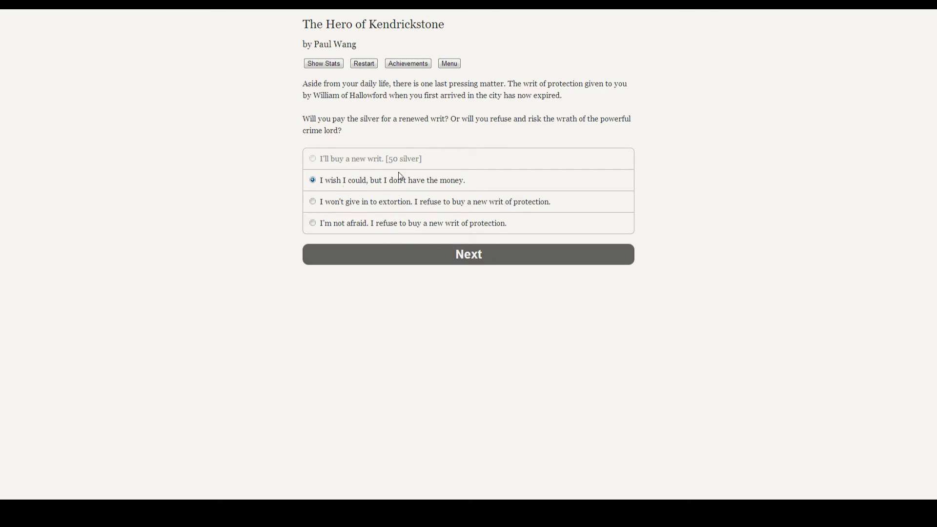
pyautogui.moveTo(369, 179)
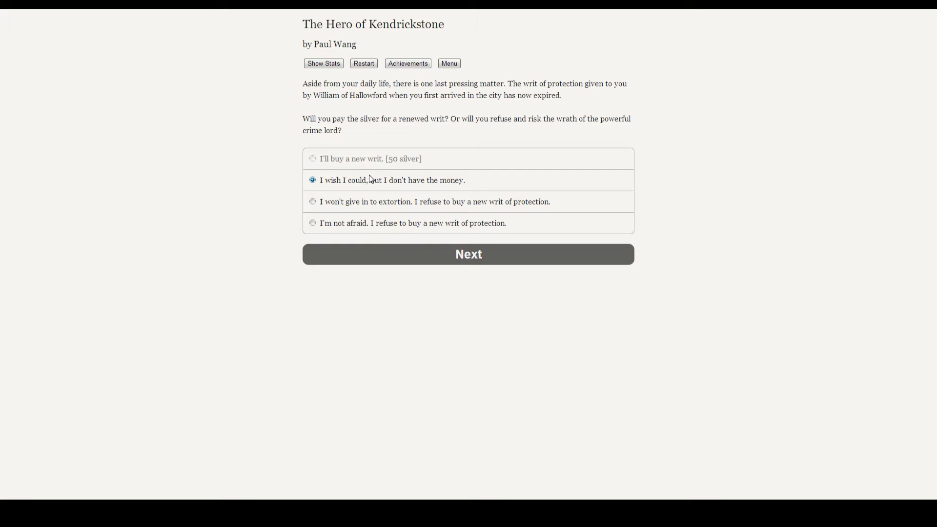
pyautogui.moveTo(374, 182)
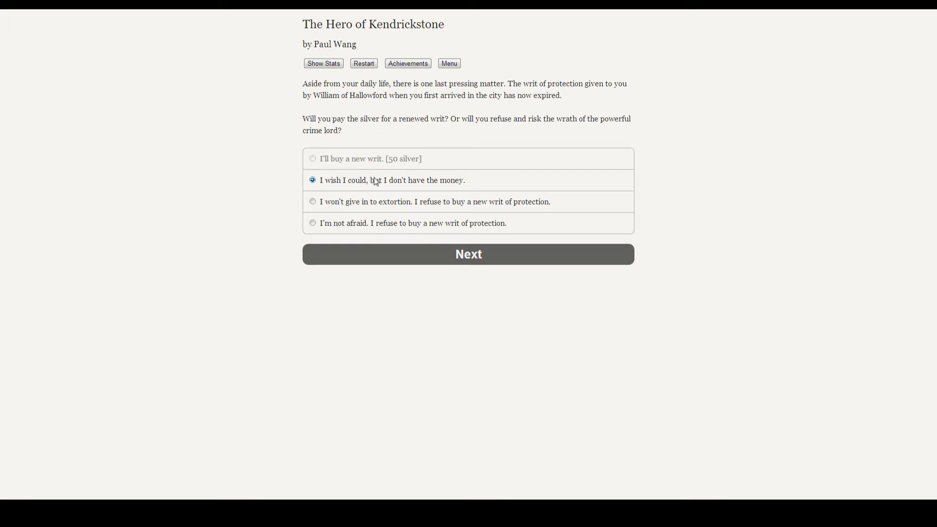
pyautogui.moveTo(382, 183)
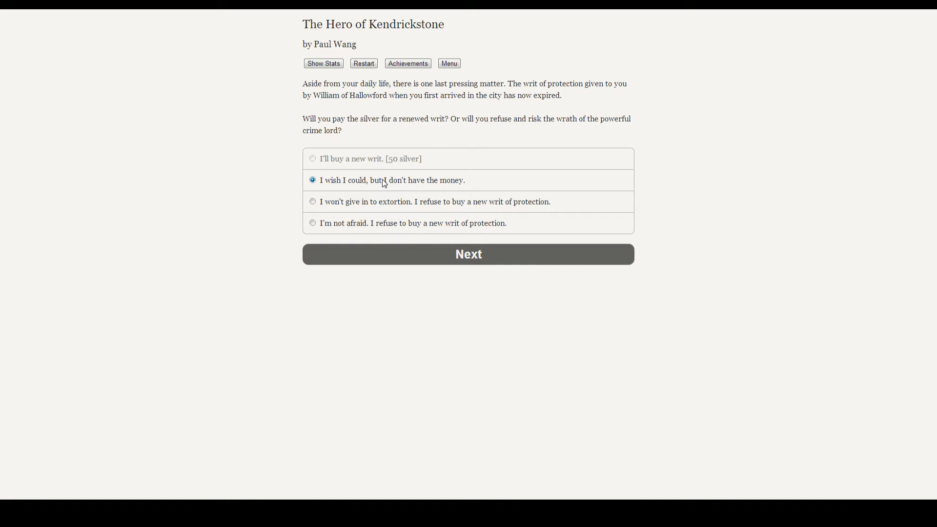
pyautogui.moveTo(416, 226)
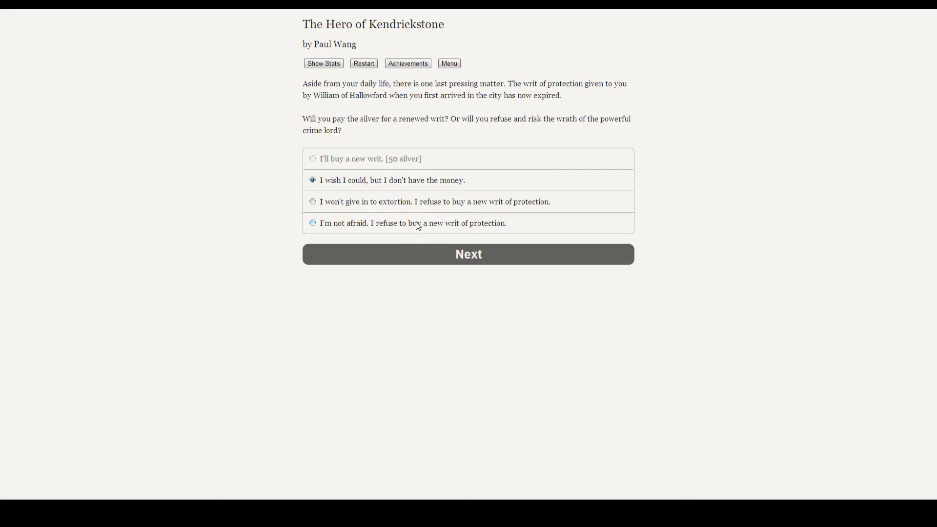
pyautogui.click(312, 223)
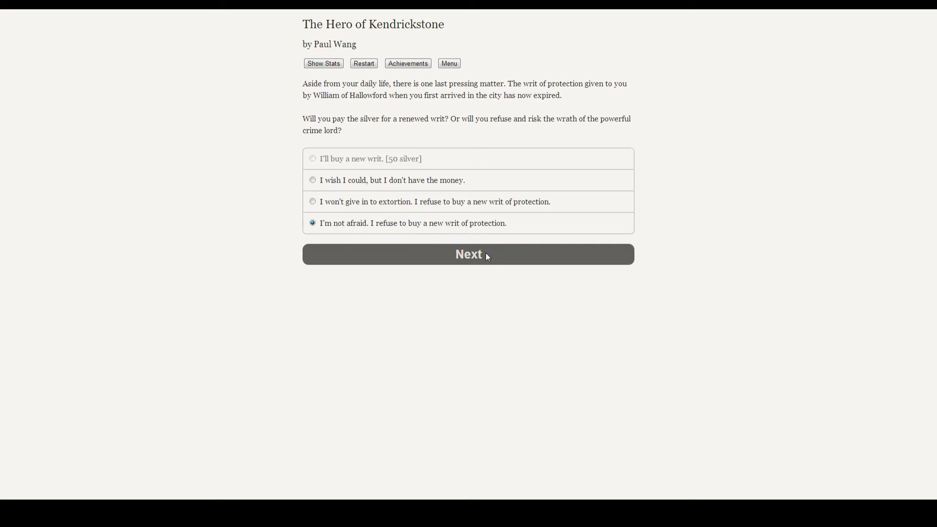
pyautogui.click(468, 254)
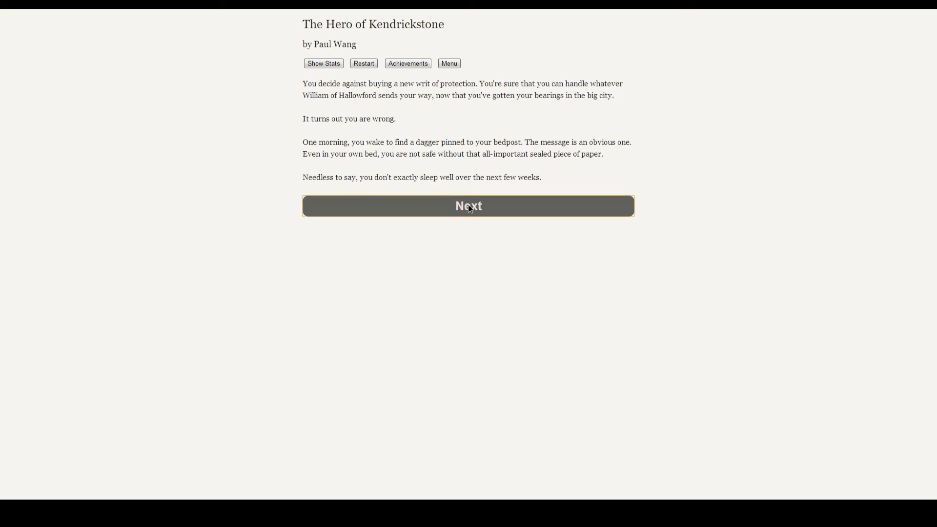
# - Show the Core Attributes page with Isobel's 24 silver pennies and perfect health
pyautogui.click(323, 63)
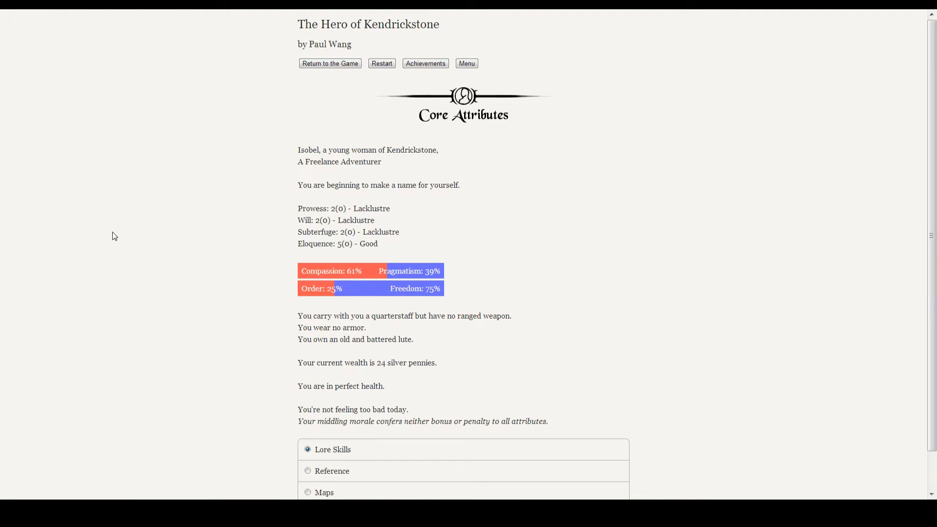
pyautogui.moveTo(293, 257)
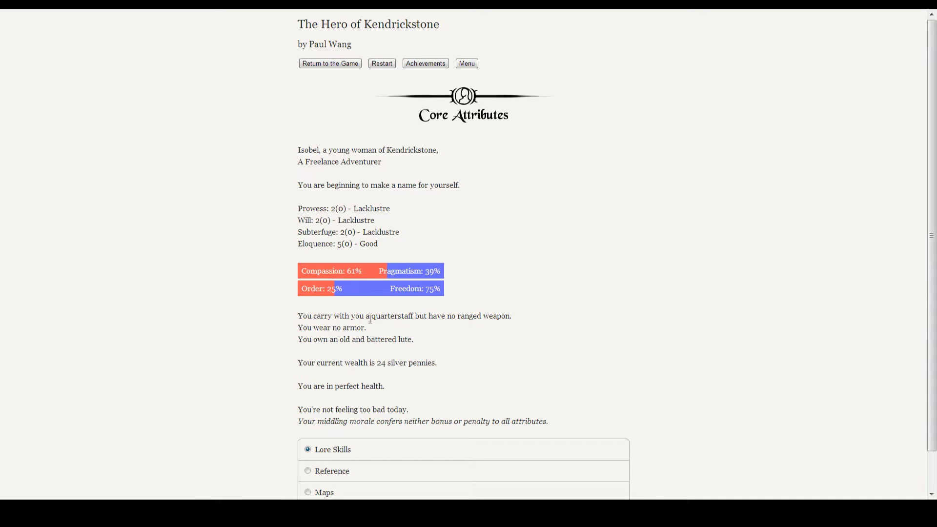
# - Return to the story and ask William 'What do you want me to do?'
pyautogui.click(330, 63)
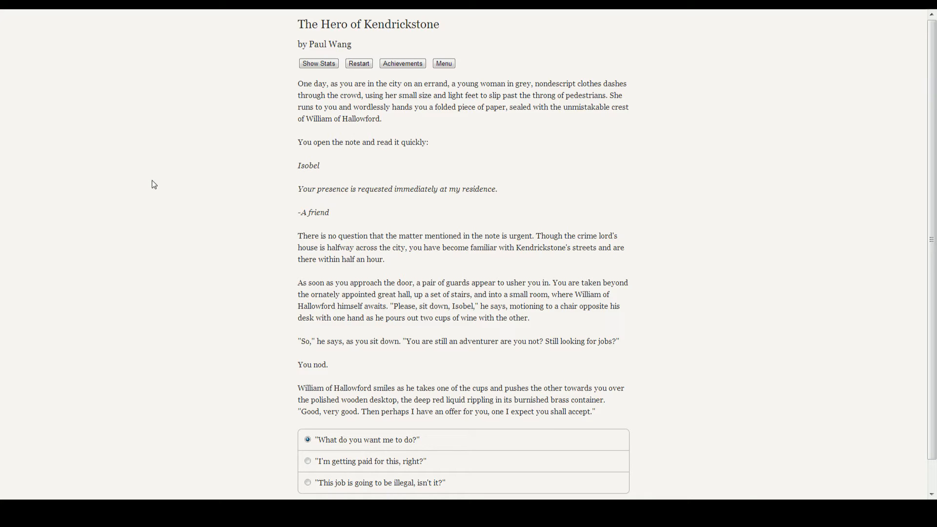
pyautogui.scroll(-3)
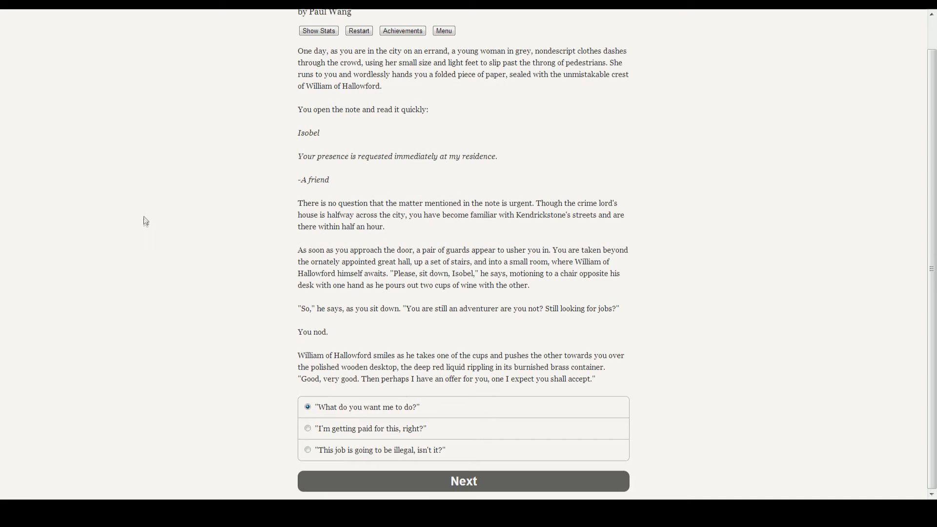
pyautogui.moveTo(156, 224)
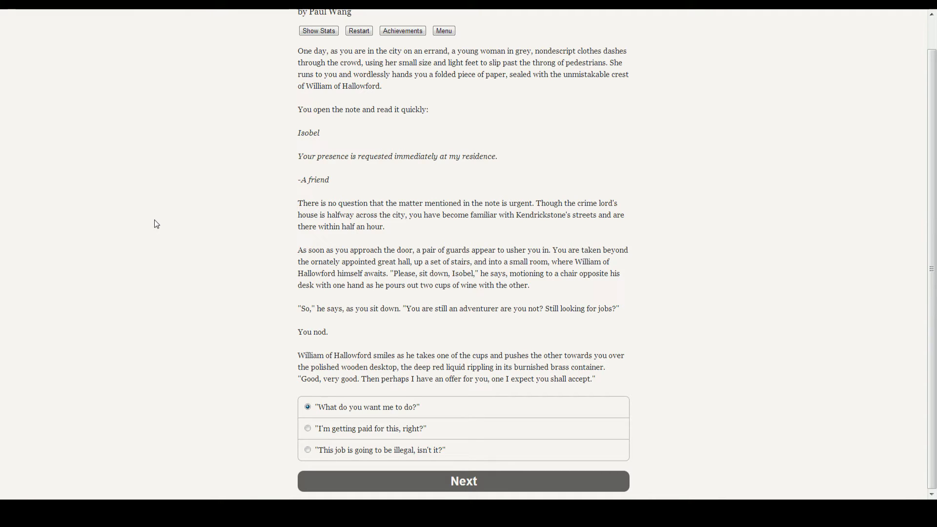
pyautogui.moveTo(181, 263)
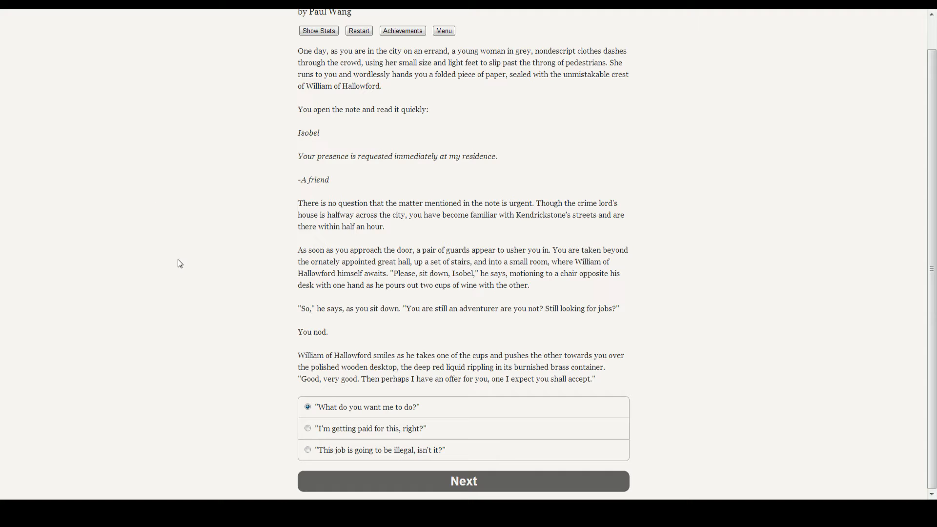
pyautogui.moveTo(187, 275)
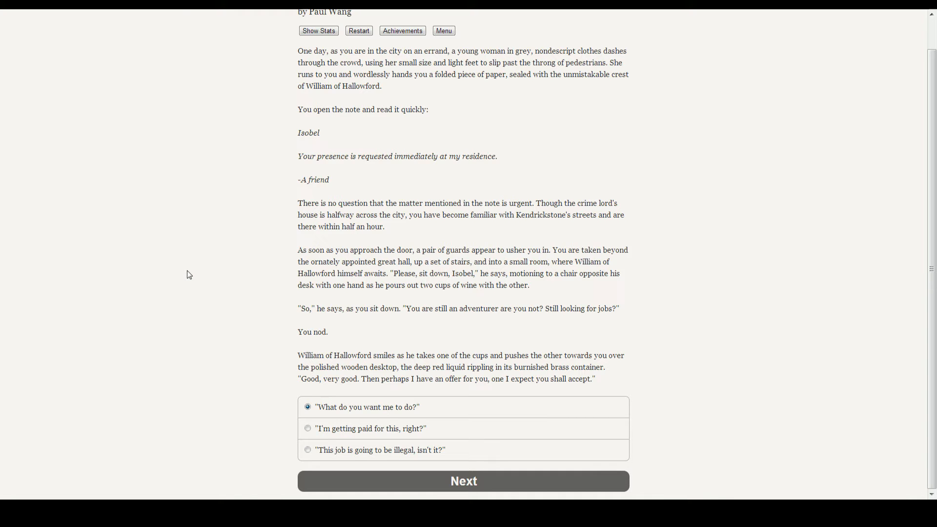
pyautogui.moveTo(493, 489)
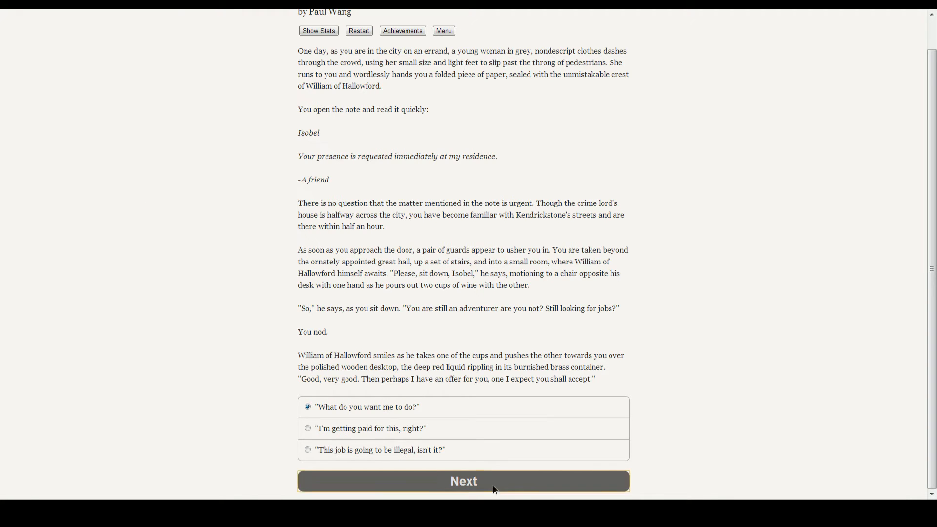
pyautogui.click(463, 481)
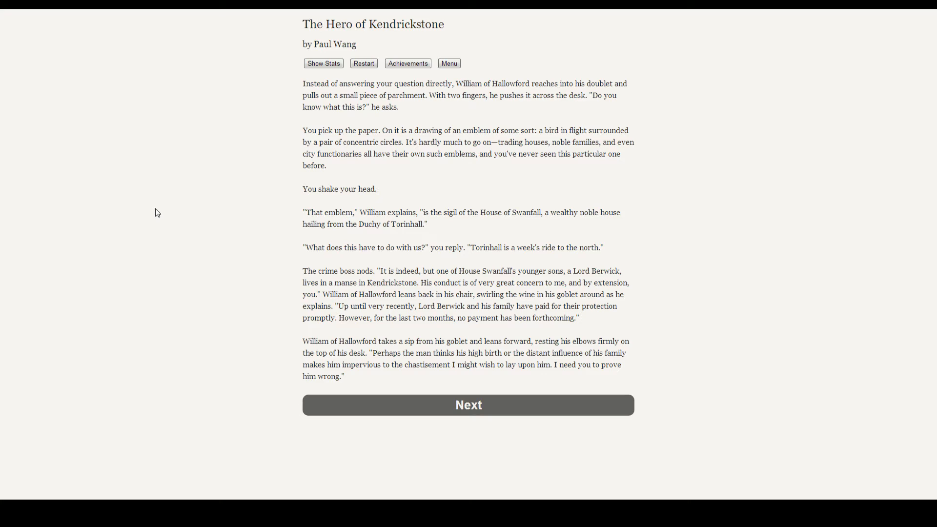
pyautogui.moveTo(445, 464)
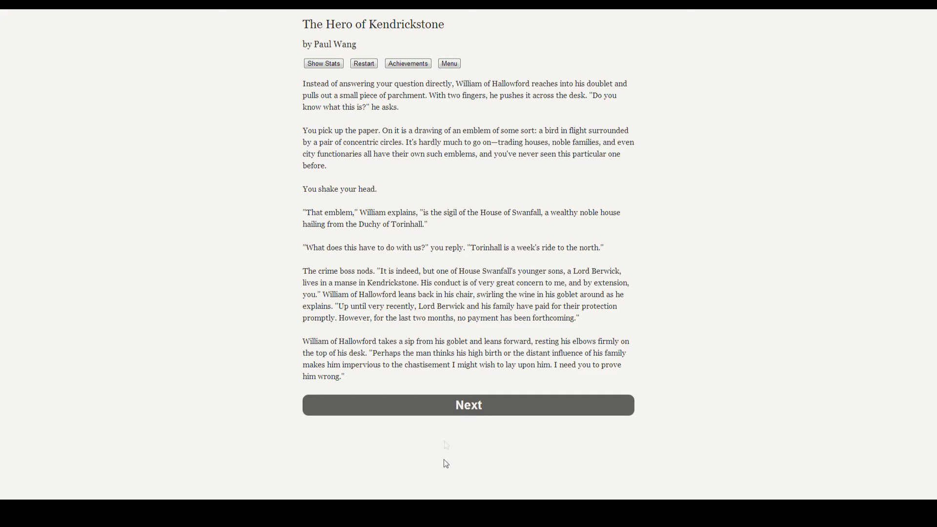
# - Advance to William's chalice-theft request ending with 'So, are you interested?'
pyautogui.click(468, 405)
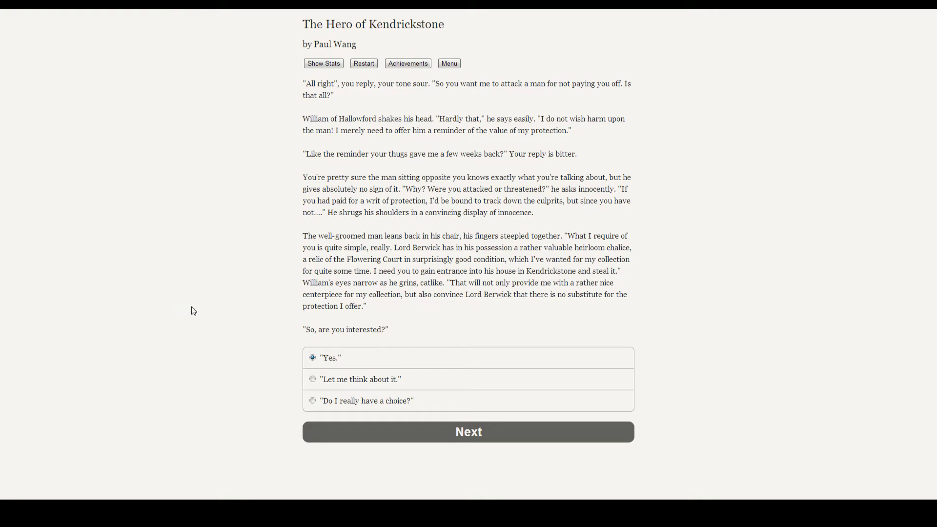
pyautogui.moveTo(162, 321)
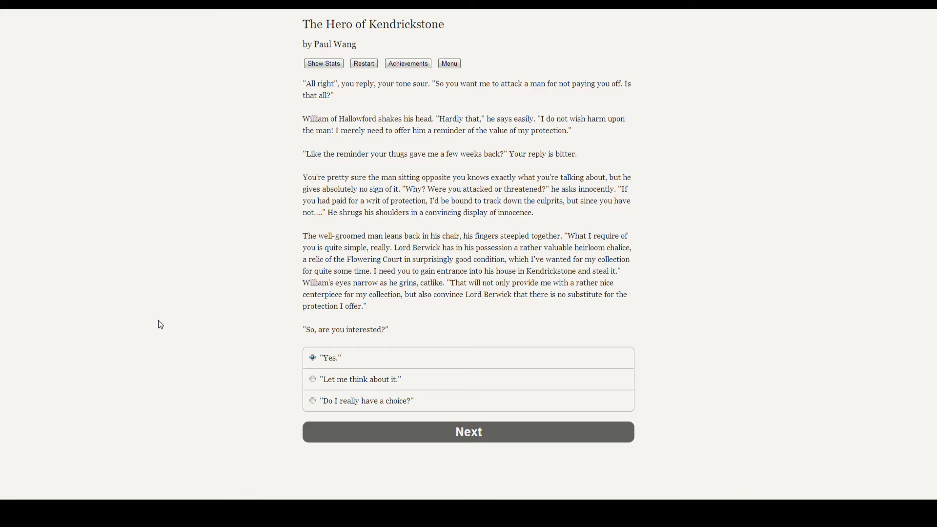
pyautogui.moveTo(168, 321)
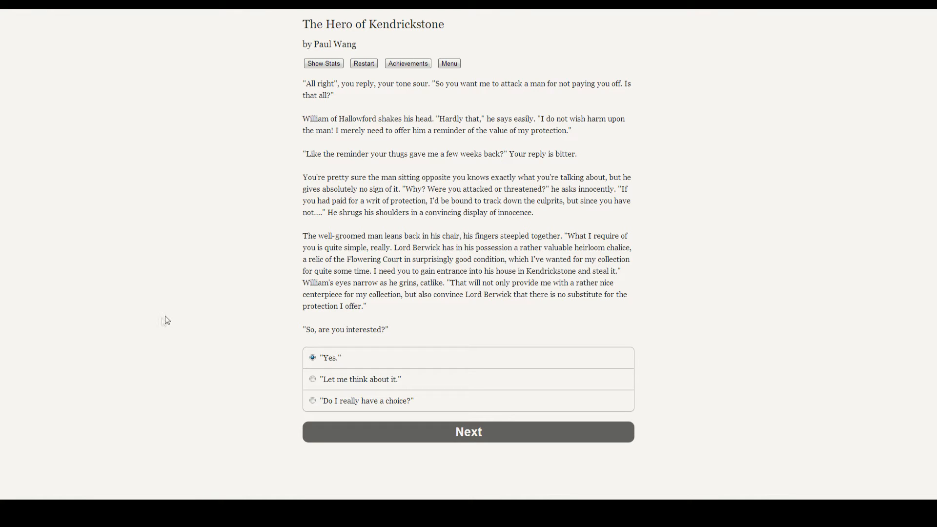
pyautogui.moveTo(472, 436)
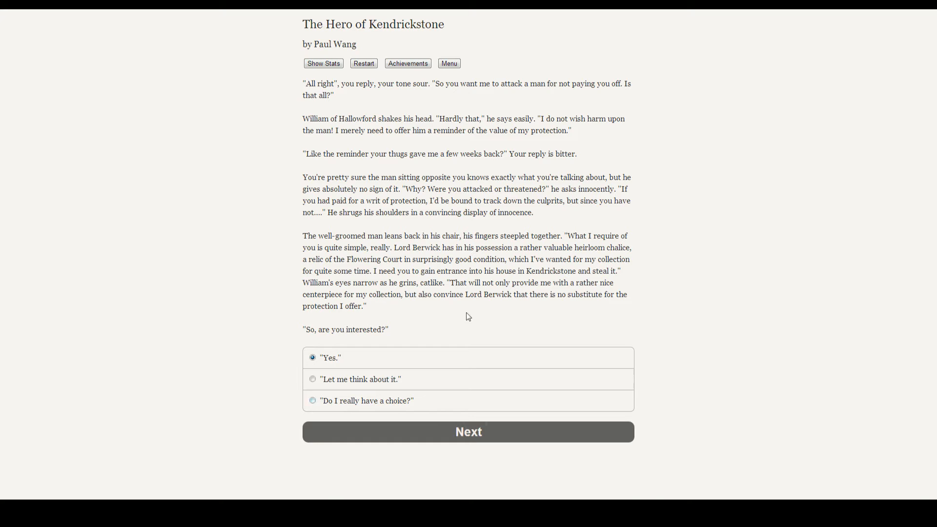
pyautogui.click(323, 63)
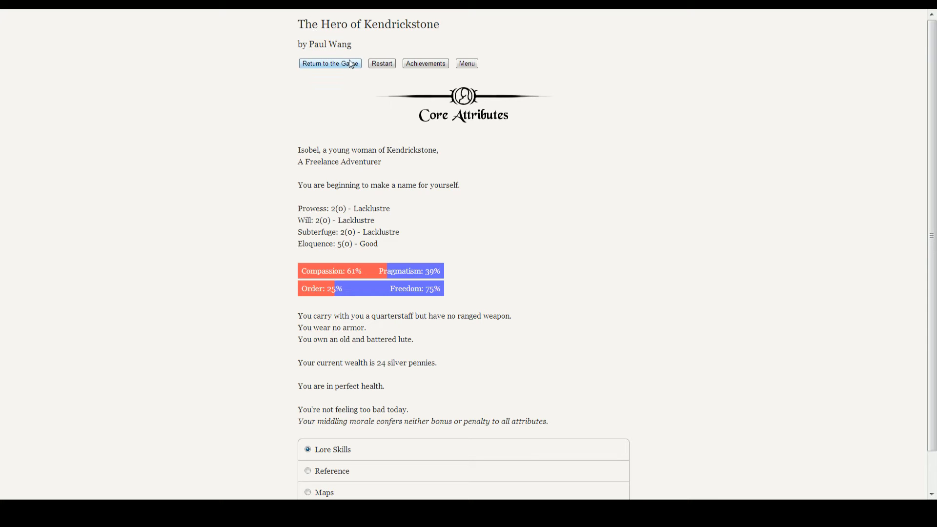
pyautogui.click(330, 64)
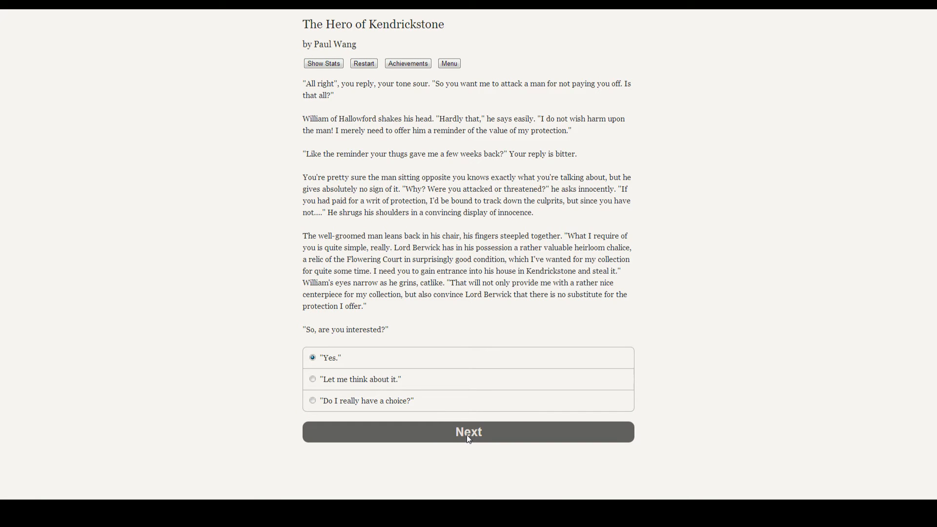
# - Answer 'Yes.' to the chalice job, then ask 'I'm getting paid for this, right?'
pyautogui.click(468, 431)
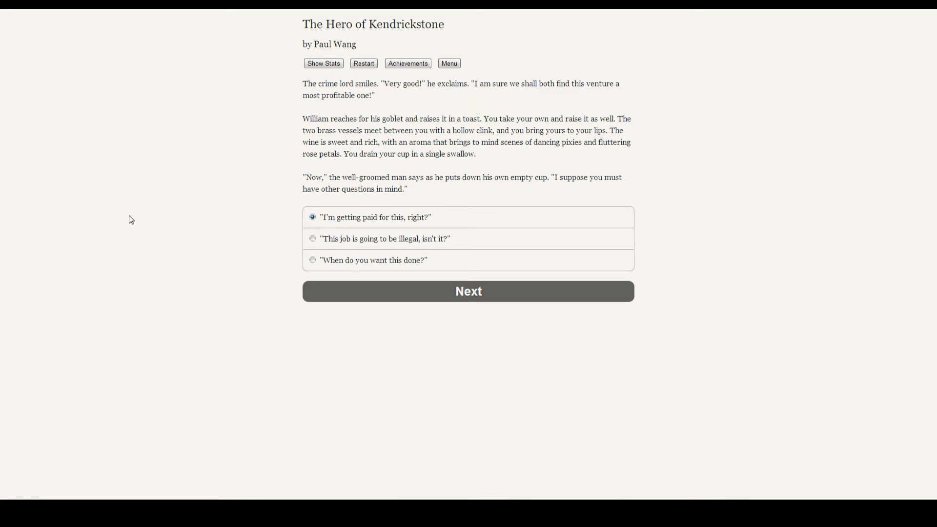
pyautogui.moveTo(39, 219)
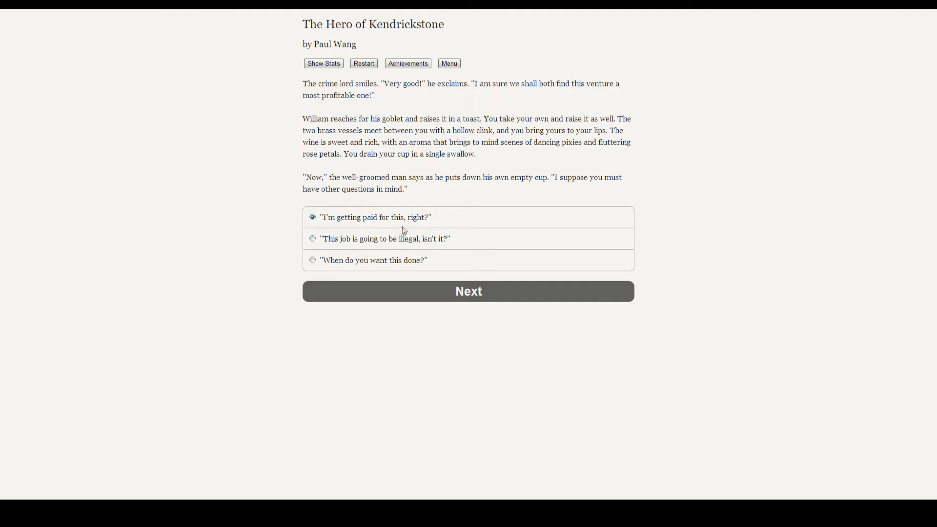
pyautogui.moveTo(468, 291)
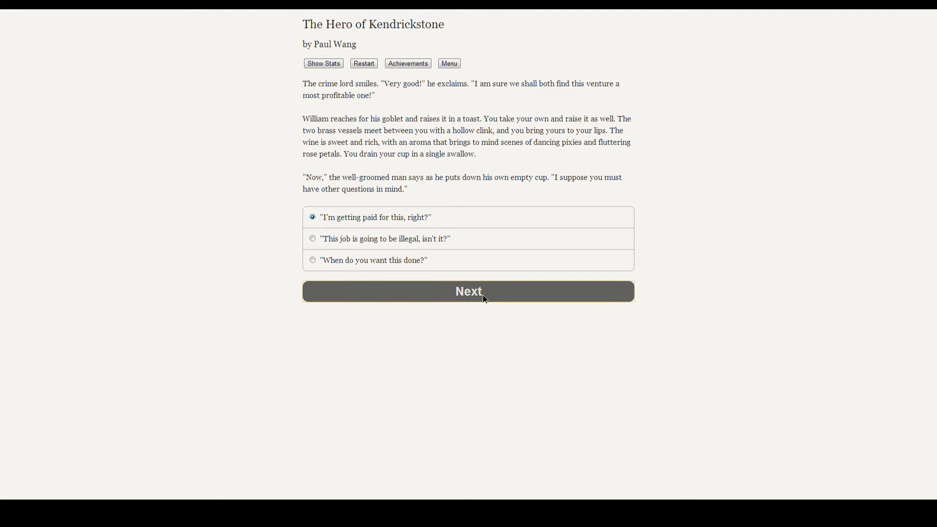
pyautogui.click(468, 291)
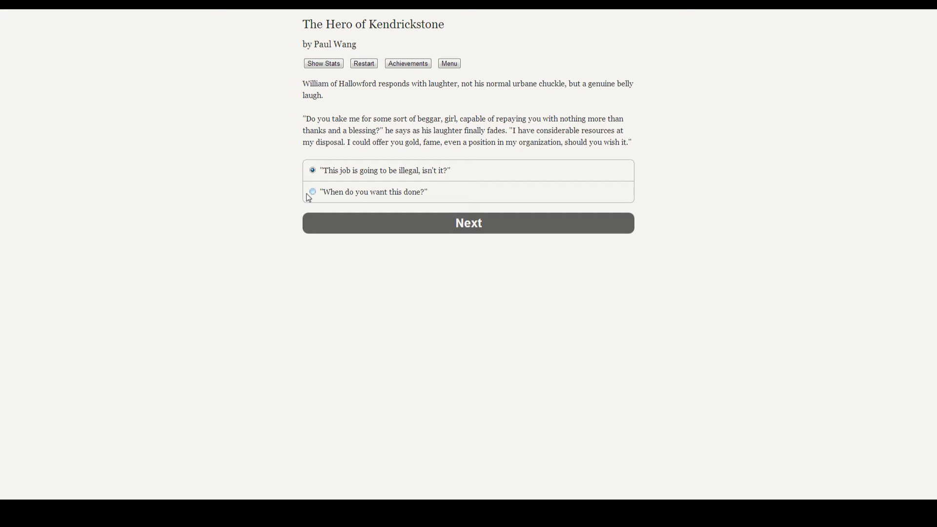
# - Ask when the job is due, leave William's residence, and choose gossip about Lord Berwick's household
pyautogui.click(468, 223)
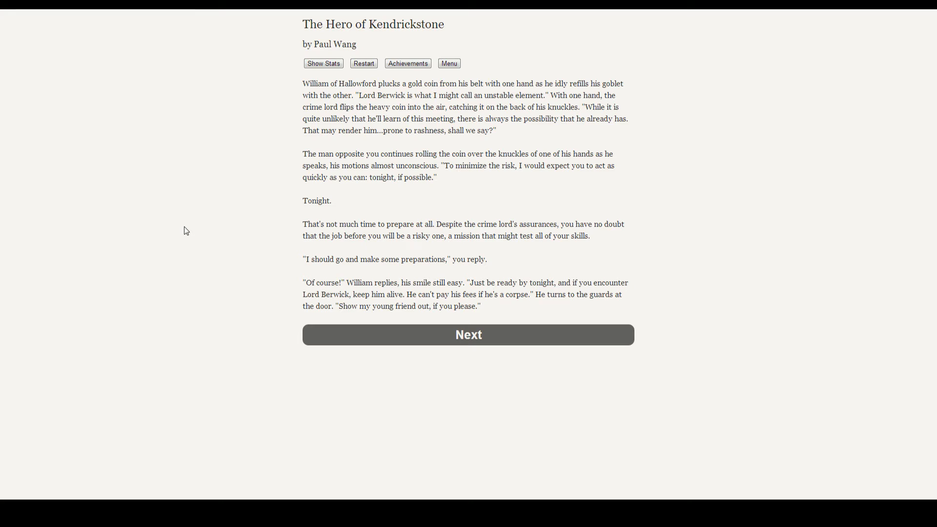
pyautogui.moveTo(484, 306)
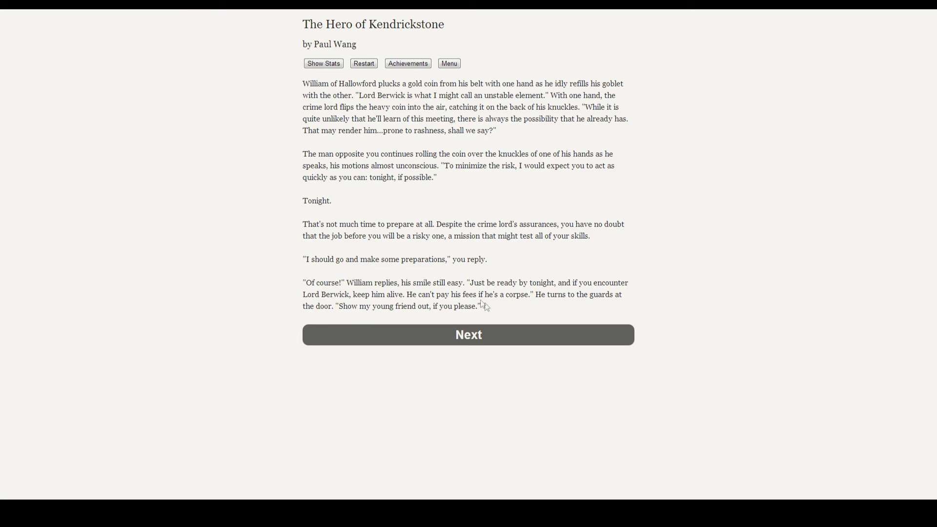
pyautogui.click(468, 335)
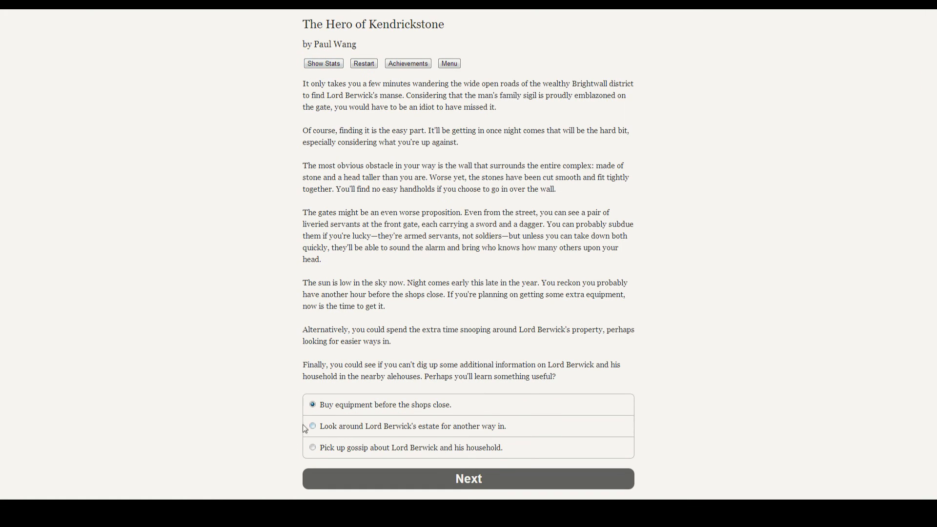
pyautogui.click(312, 447)
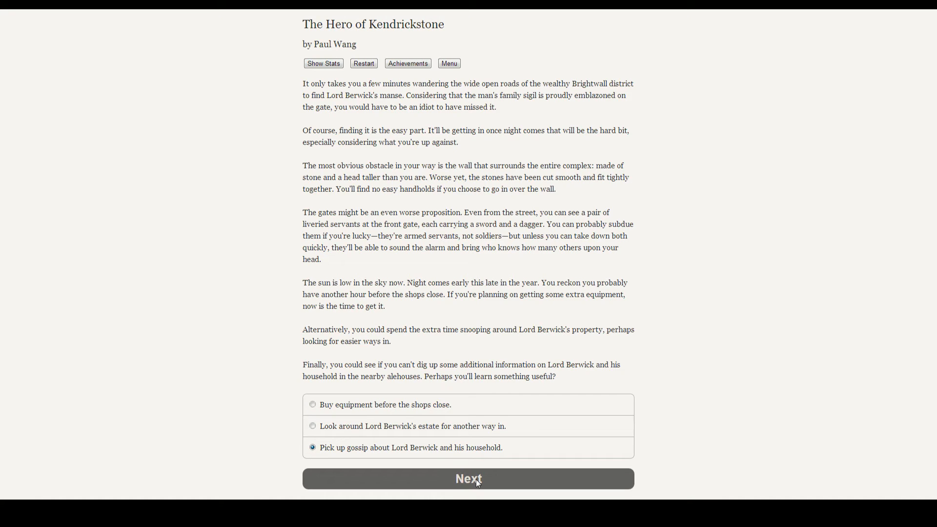
pyautogui.moveTo(484, 482)
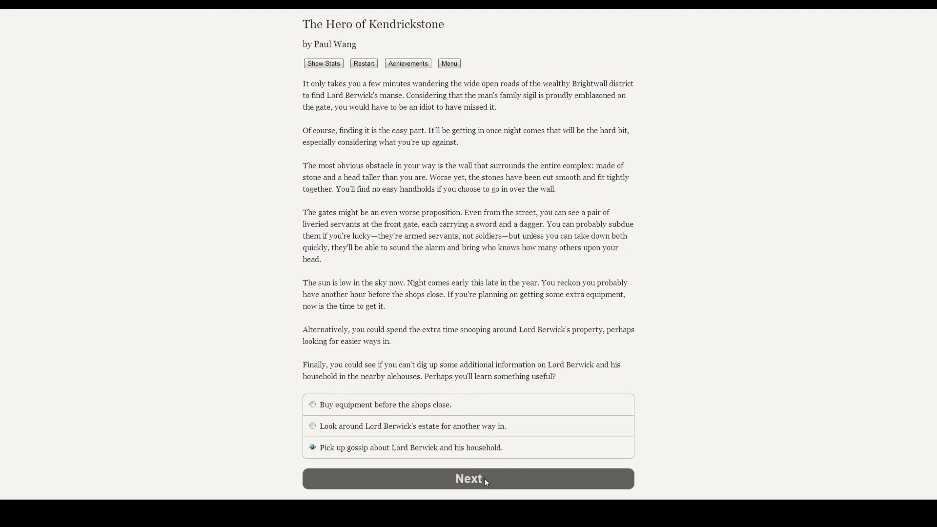
pyautogui.click(468, 478)
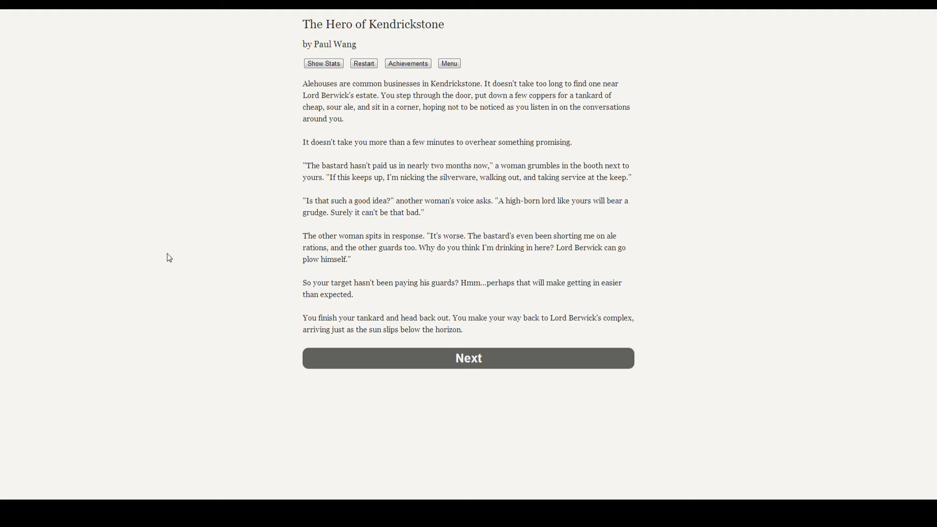
pyautogui.moveTo(259, 296)
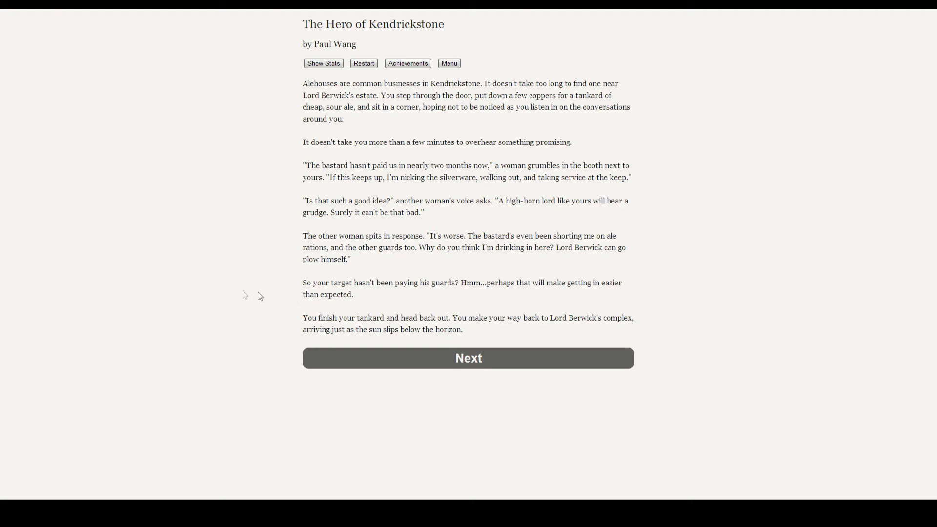
pyautogui.moveTo(694, 333)
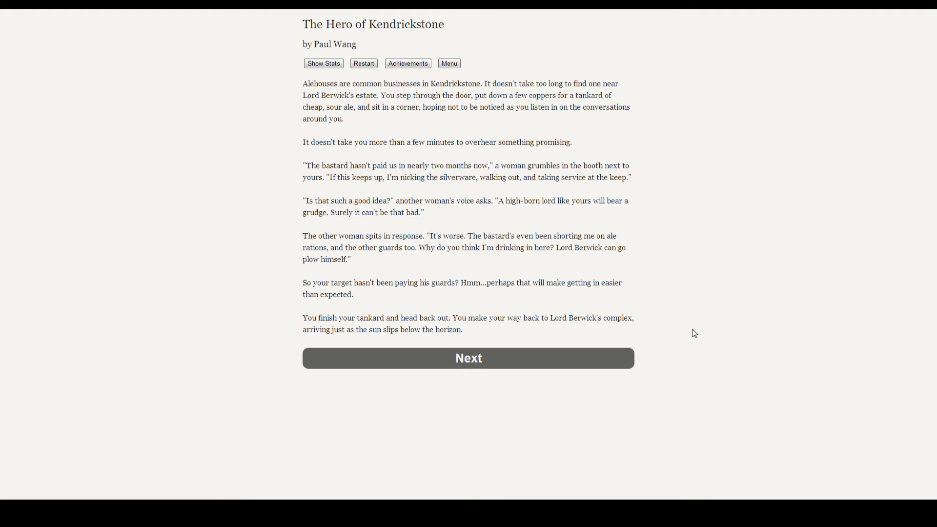
pyautogui.moveTo(493, 359)
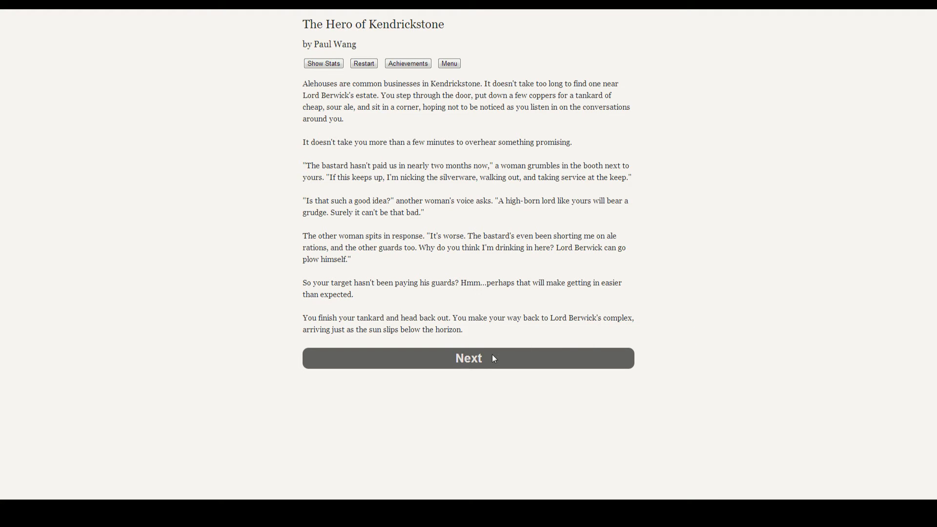
# - Finish the alehouse gossip about Berwick's unpaid guards and reach the estate gate at nightfall
pyautogui.click(468, 357)
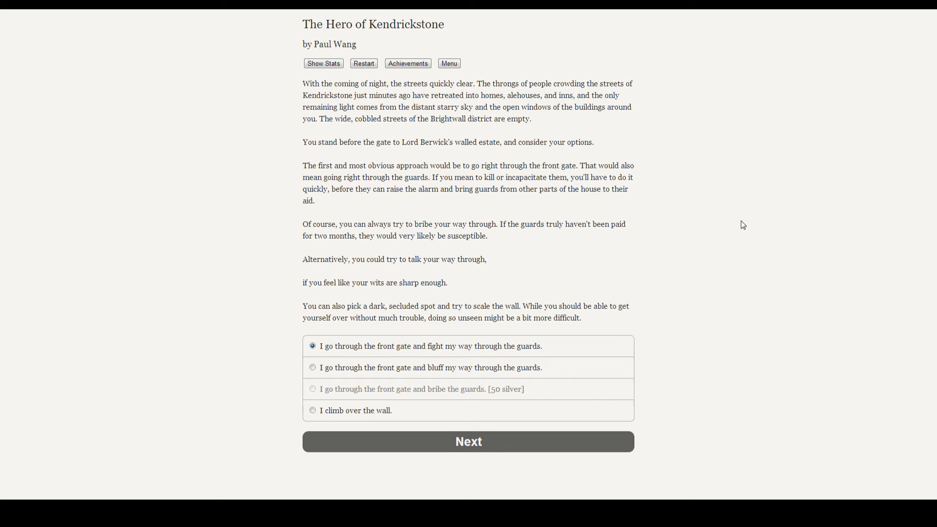
pyautogui.moveTo(732, 256)
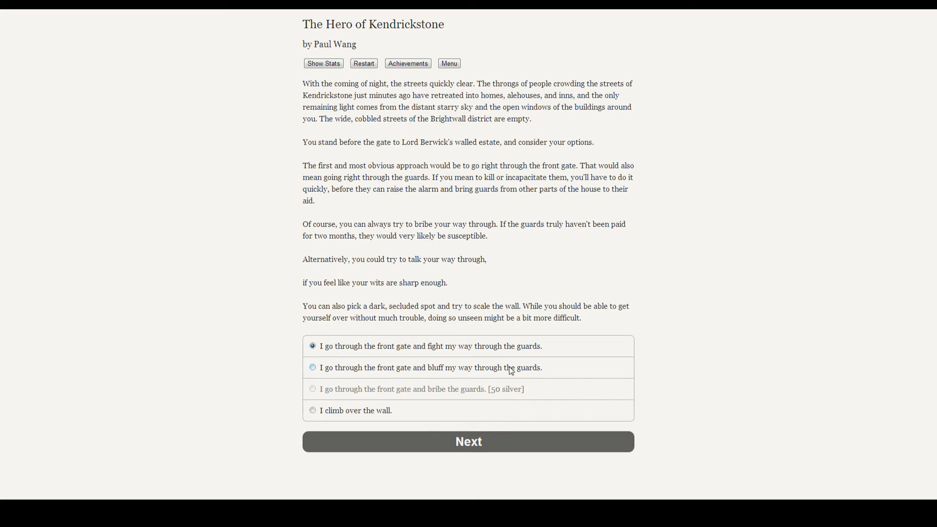
# - Pick 'I go through the front gate and bluff my way through the guards.'
pyautogui.click(312, 367)
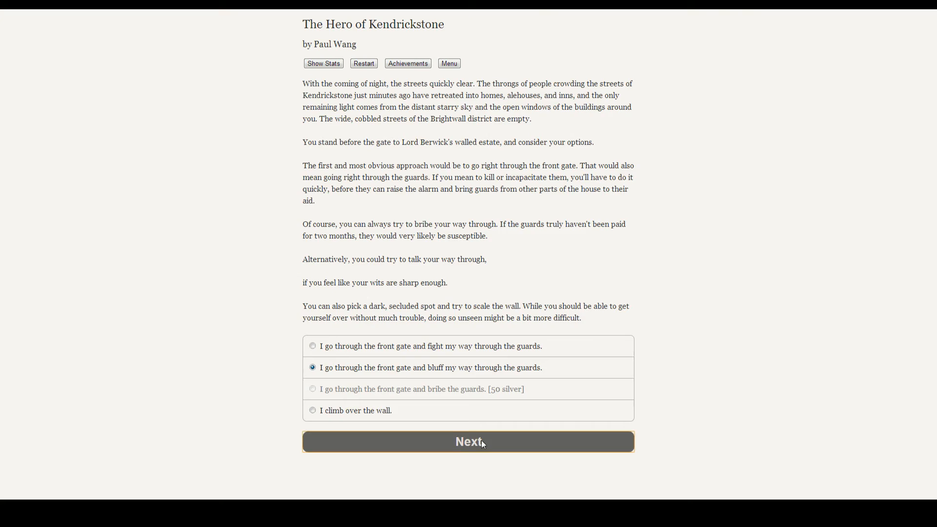
# - Submit the bluff, claiming a message from Berwick's brother in Torinhall
pyautogui.click(468, 441)
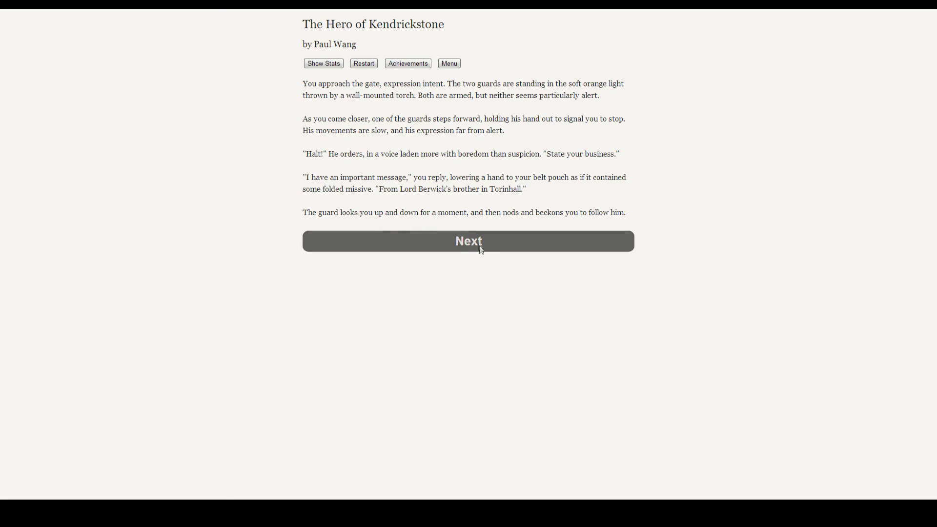
# - Continue to the unravelling bluff and pick 'If talking won't work, I'll fight my way in!'
pyautogui.click(468, 241)
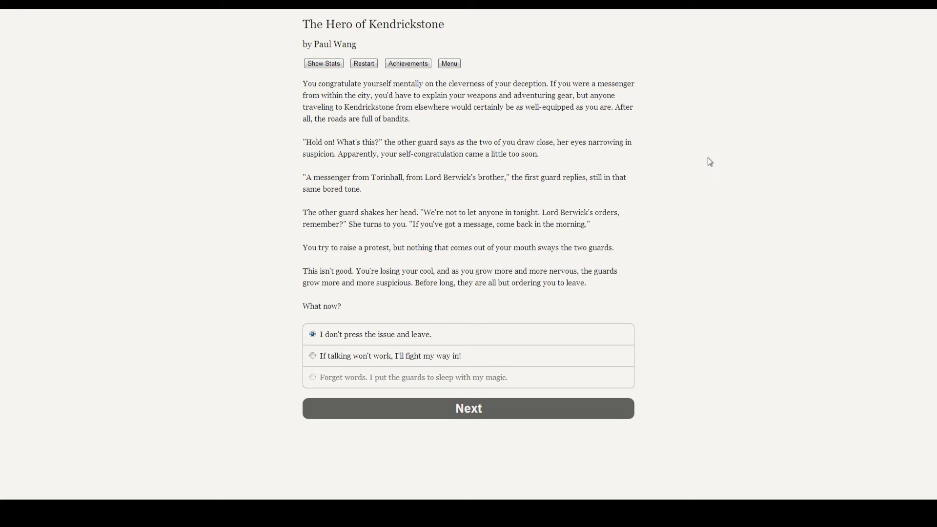
pyautogui.moveTo(703, 175)
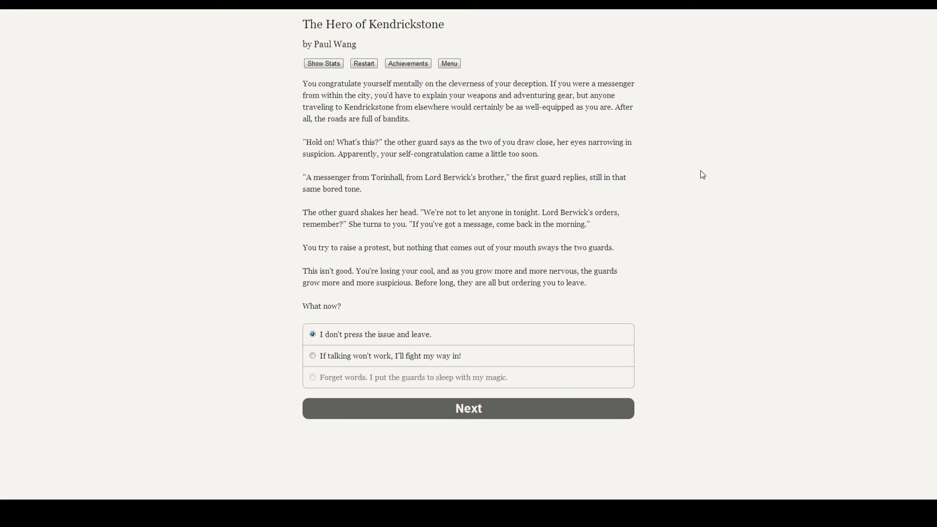
pyautogui.moveTo(726, 168)
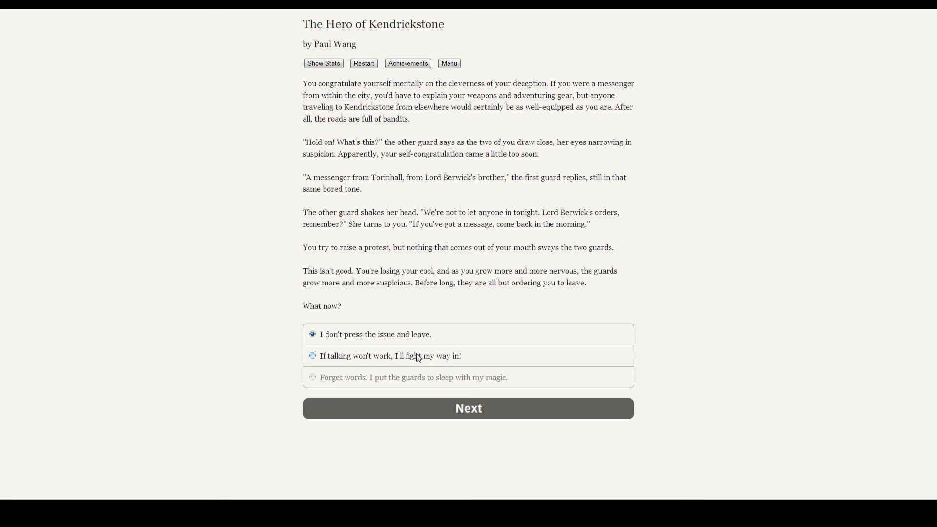
pyautogui.click(313, 356)
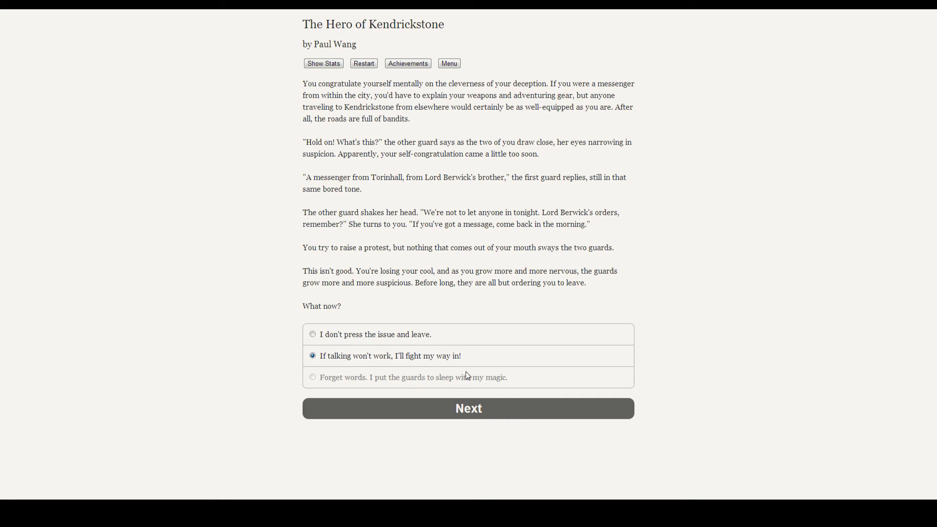
pyautogui.moveTo(469, 386)
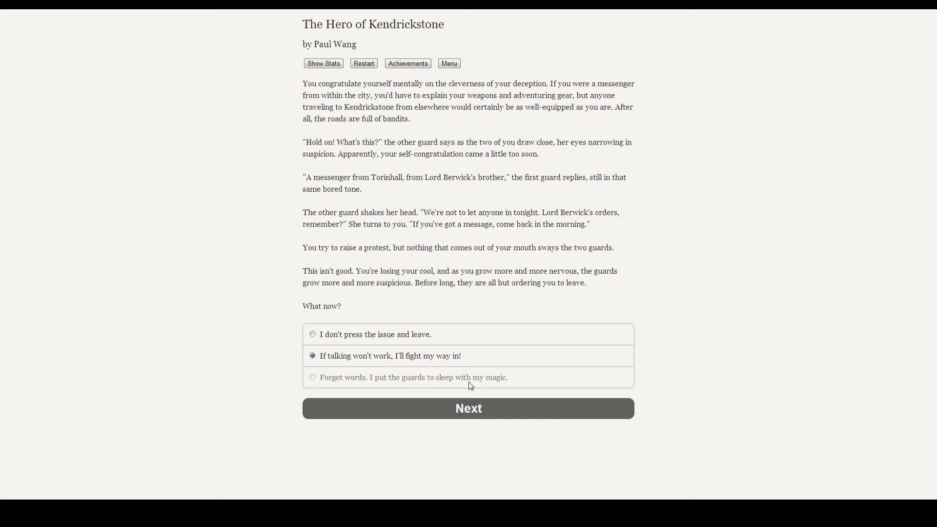
pyautogui.moveTo(492, 394)
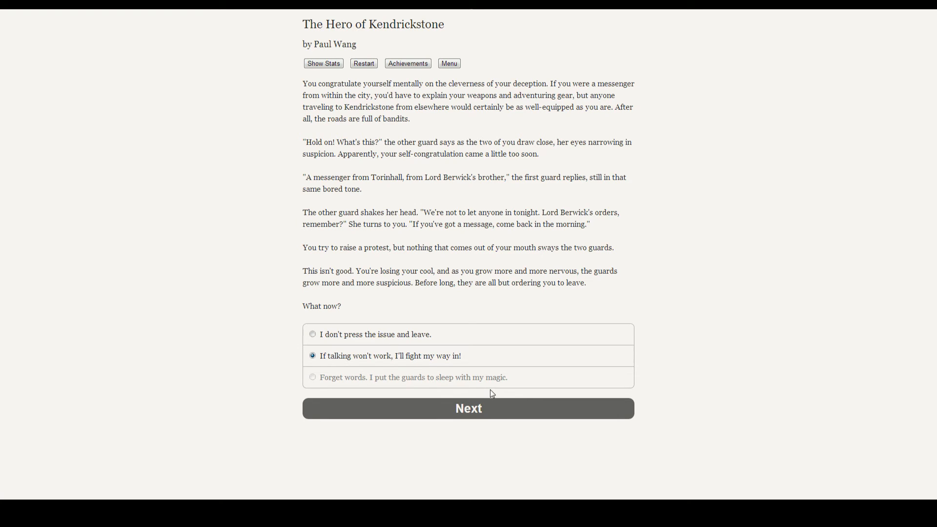
pyautogui.moveTo(471, 394)
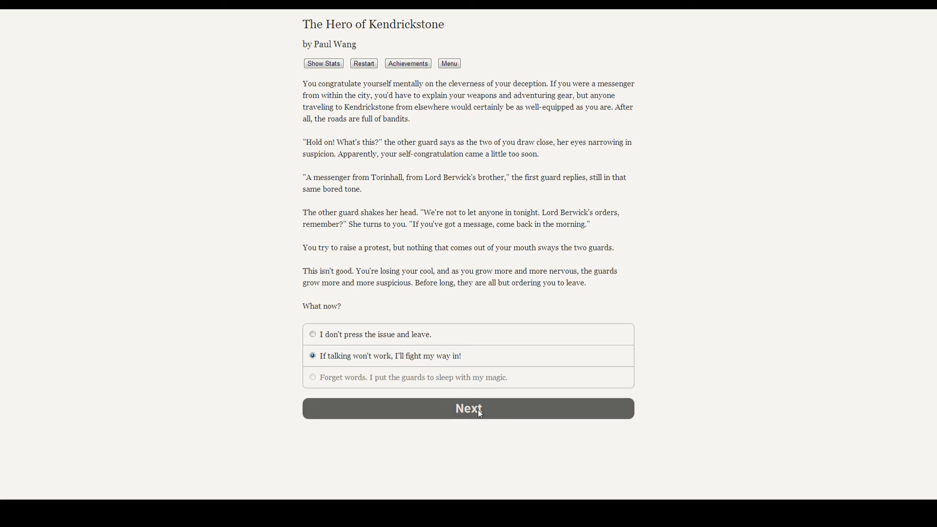
pyautogui.moveTo(474, 416)
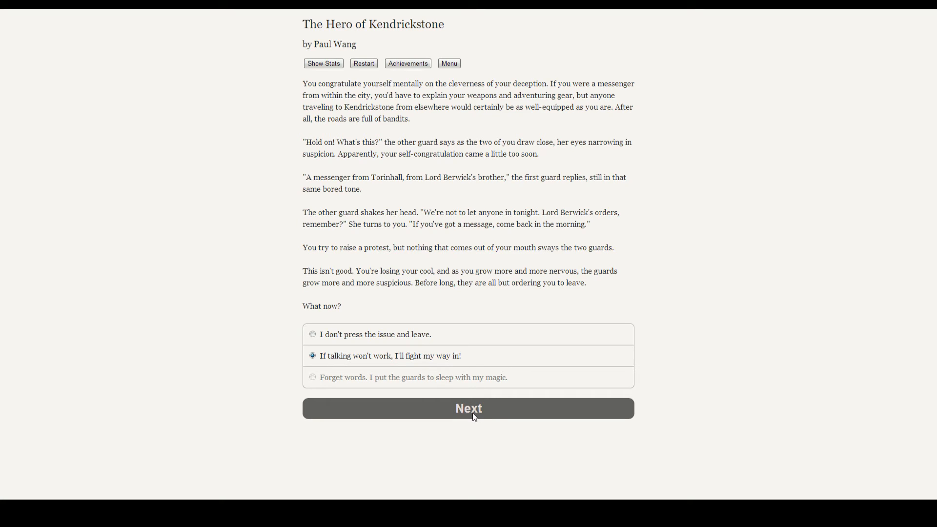
# - Submit the fight choice: one guard falls, the other wounds Isobel's hip
pyautogui.click(468, 408)
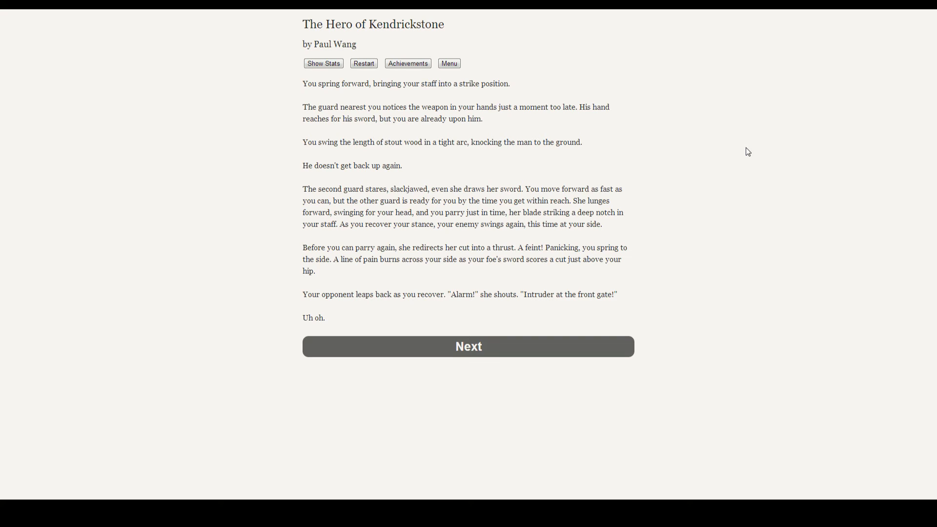
pyautogui.moveTo(568, 384)
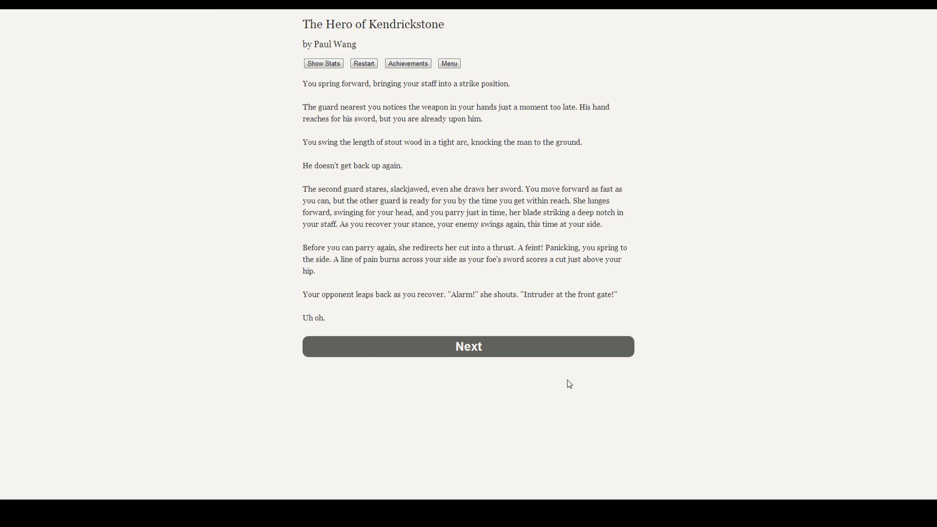
# - Slip into the mansion, then search it for the chalice, finding Berwick's docks note
pyautogui.click(468, 346)
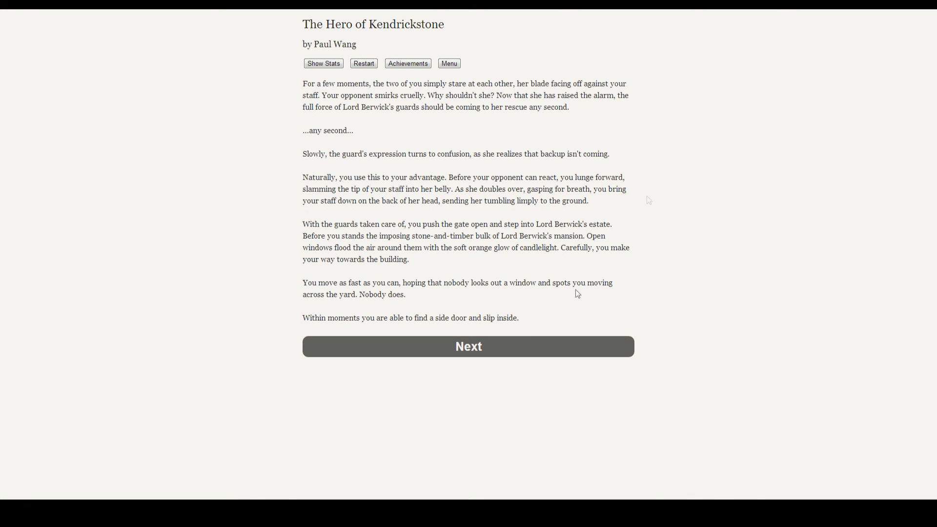
pyautogui.moveTo(754, 161)
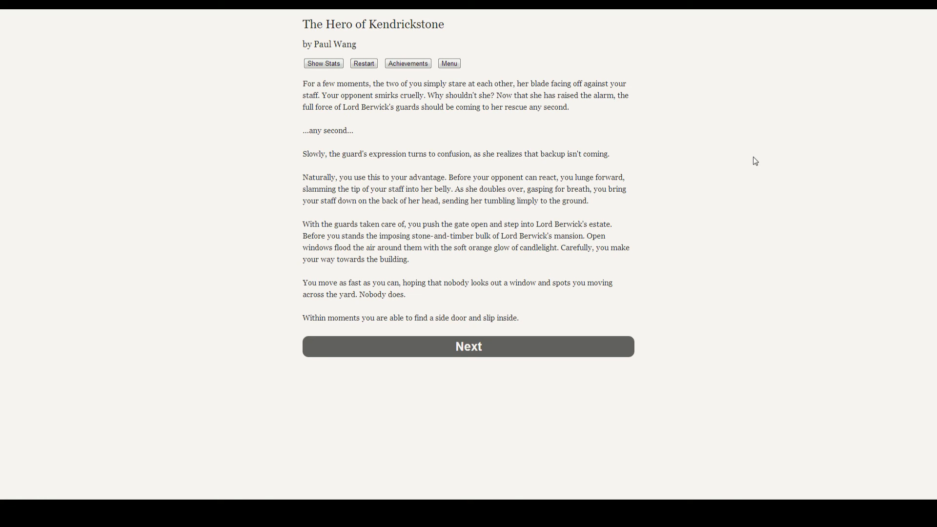
pyautogui.moveTo(734, 301)
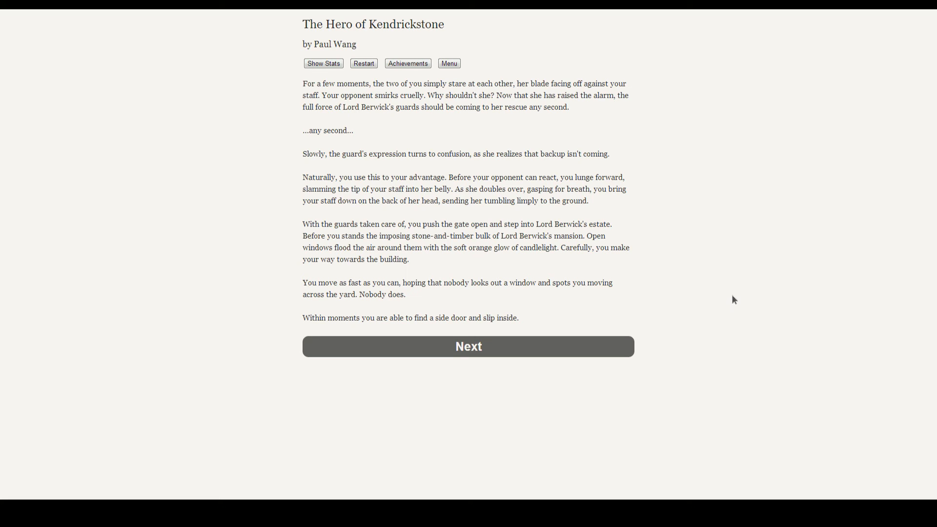
pyautogui.moveTo(698, 326)
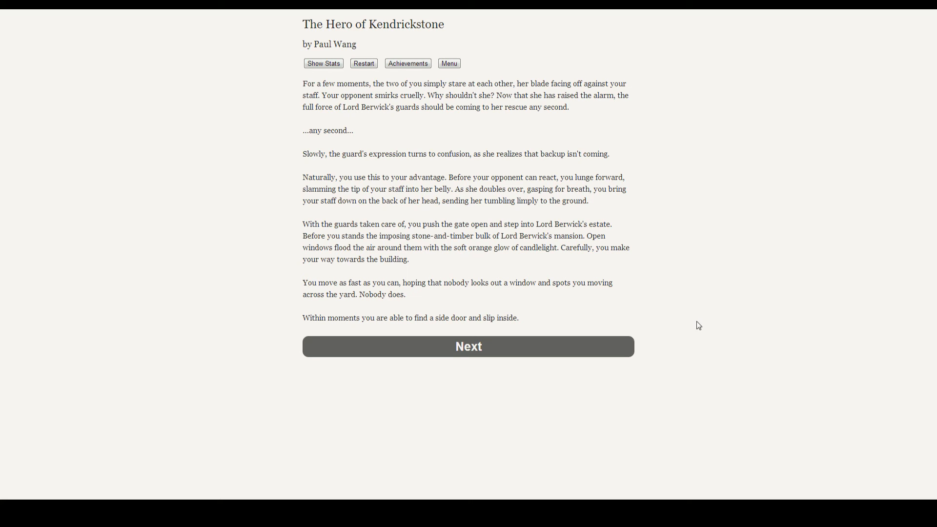
pyautogui.moveTo(492, 348)
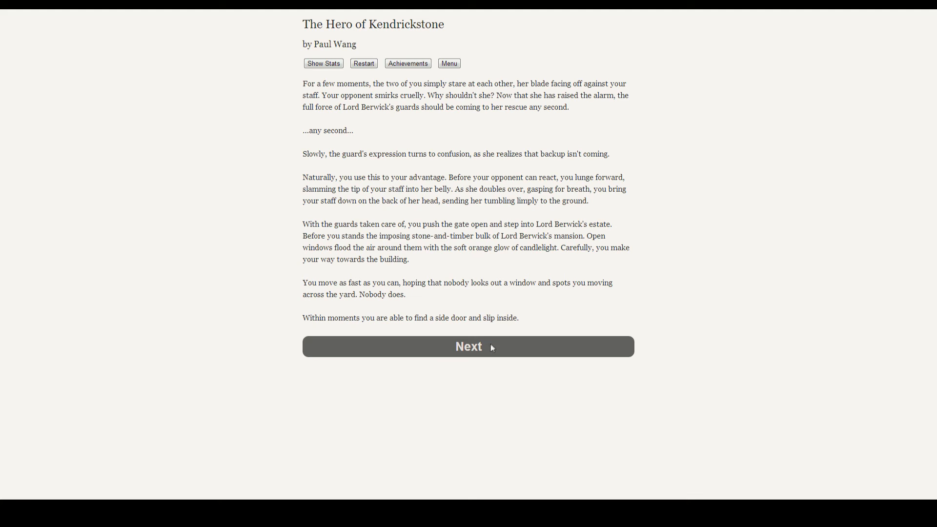
pyautogui.click(468, 346)
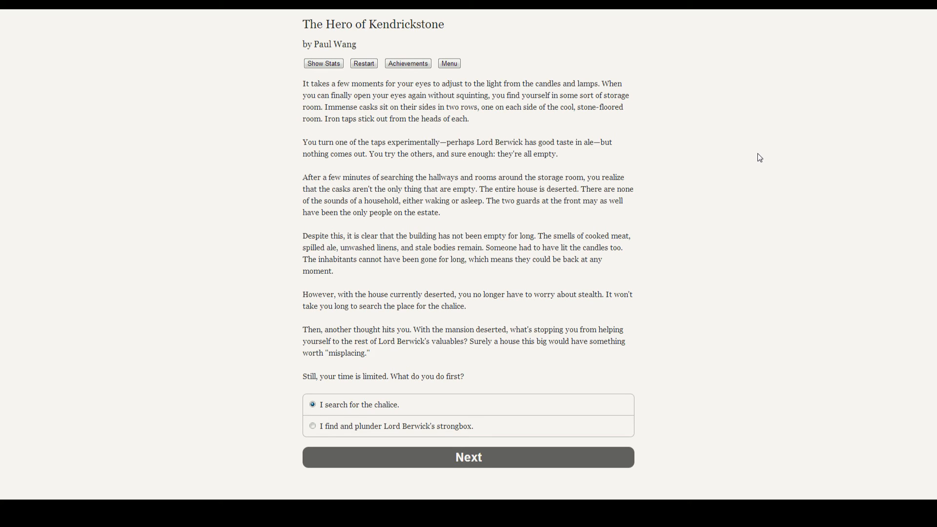
pyautogui.moveTo(682, 240)
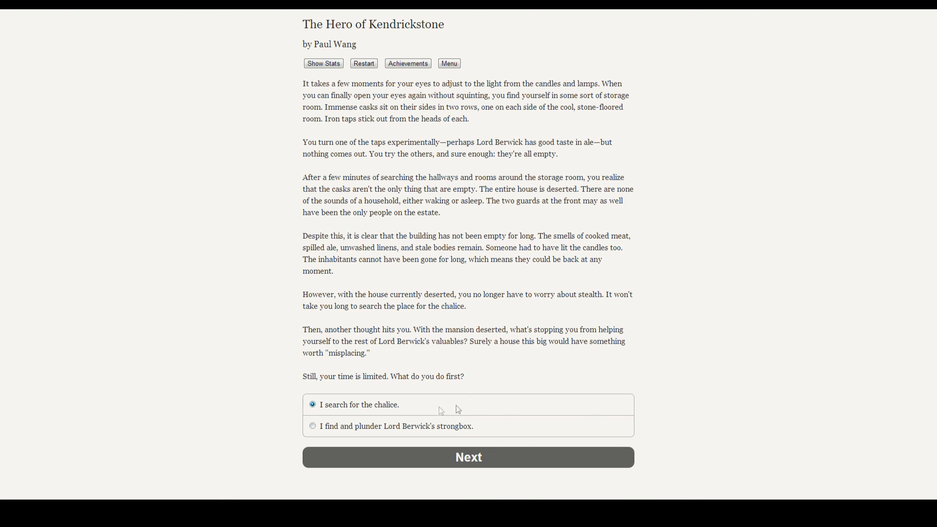
pyautogui.click(468, 457)
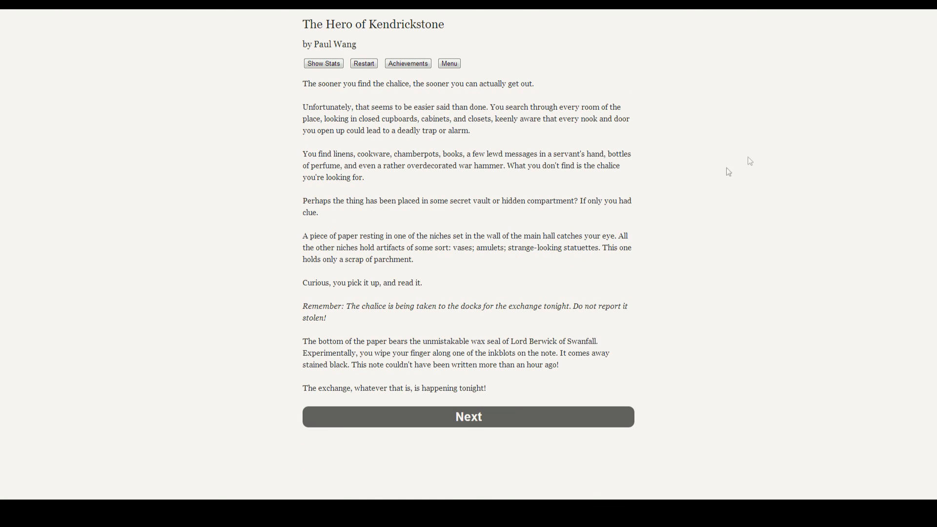
pyautogui.moveTo(751, 141)
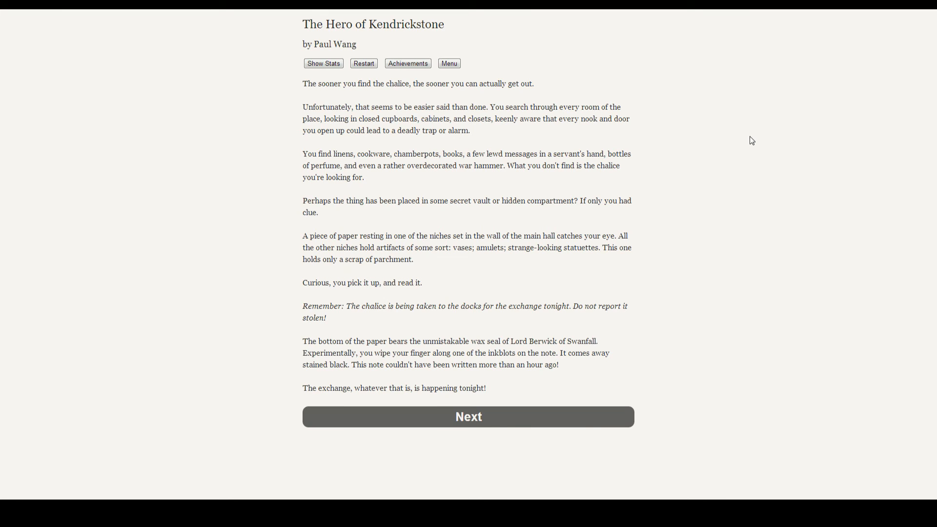
pyautogui.moveTo(765, 242)
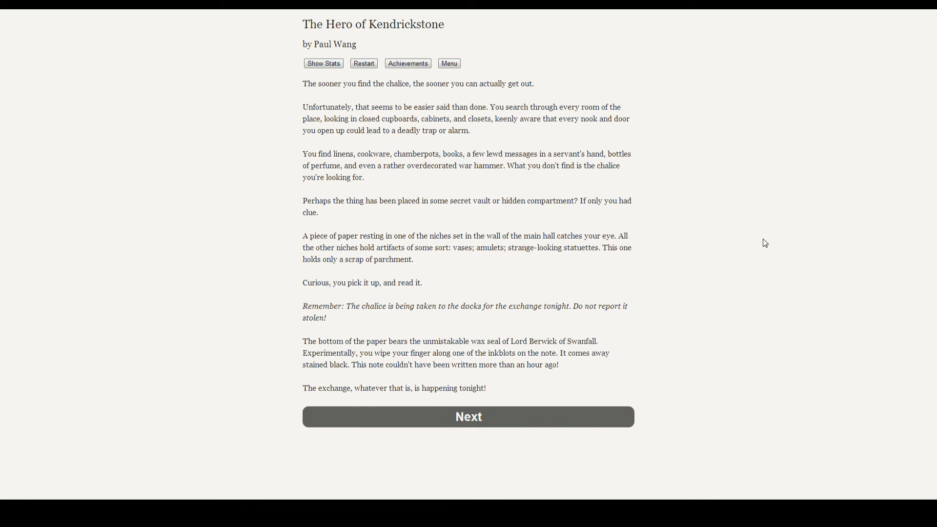
pyautogui.moveTo(720, 304)
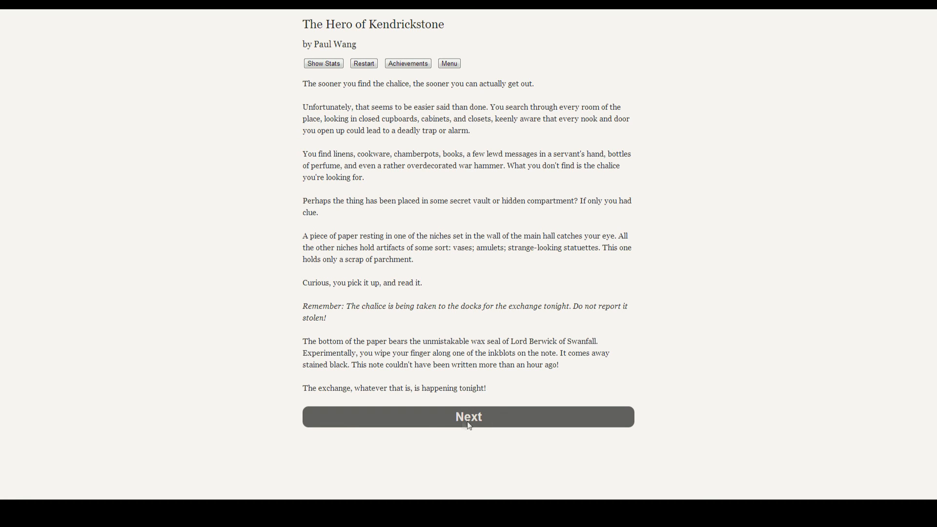
# - Read Berwick's note about tonight's docks exchange and reach the stay-or-leave choice
pyautogui.click(468, 416)
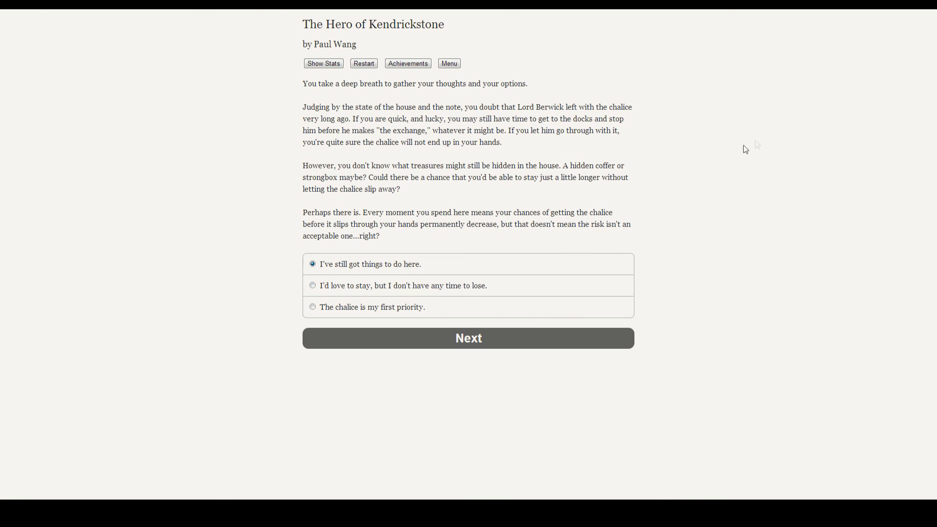
pyautogui.moveTo(764, 143)
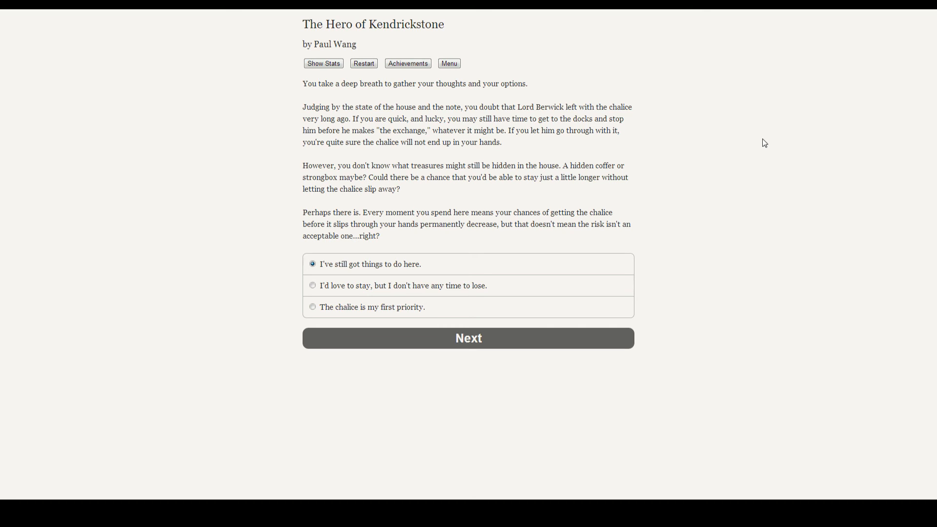
pyautogui.moveTo(396, 335)
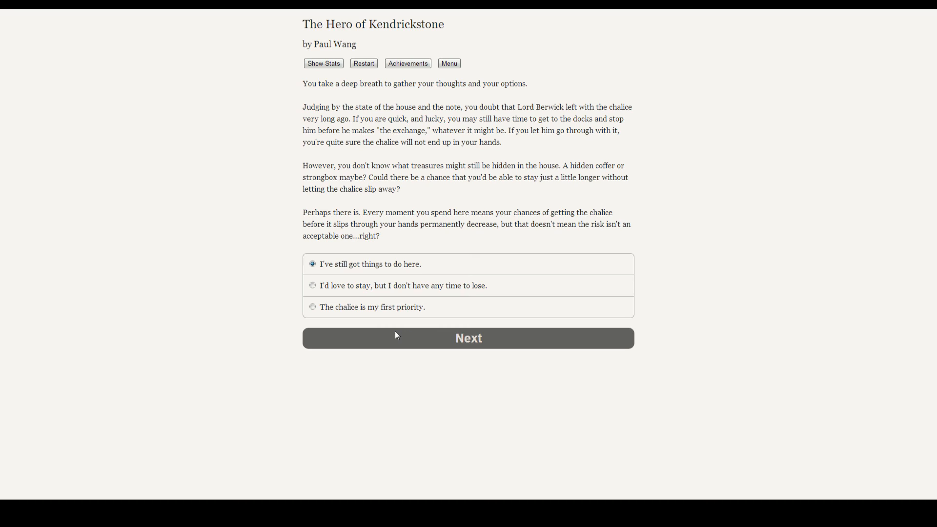
pyautogui.moveTo(387, 327)
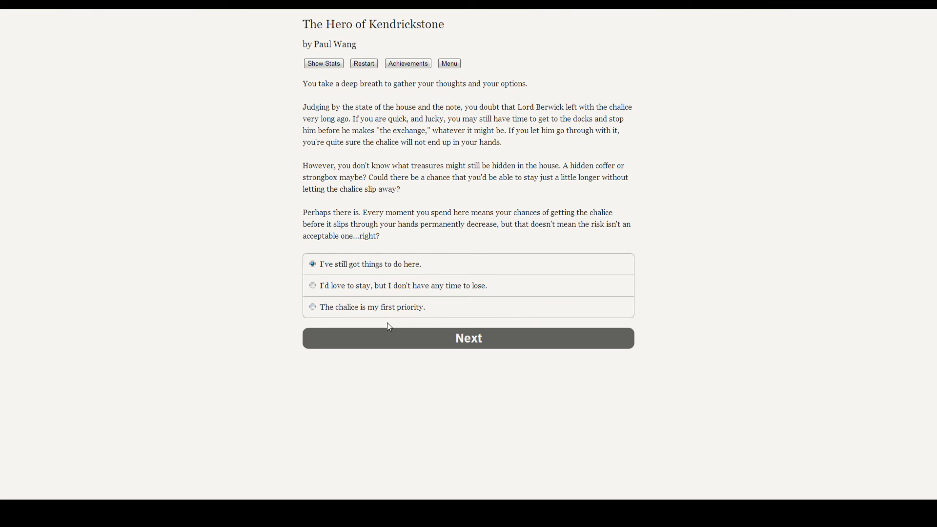
pyautogui.moveTo(375, 309)
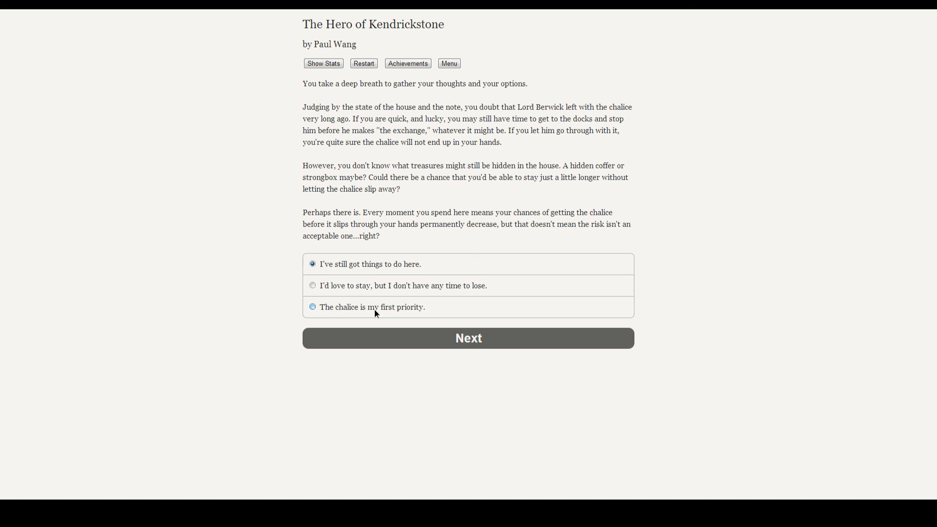
# - Choose 'The chalice is my first priority.' and confirm it
pyautogui.click(312, 307)
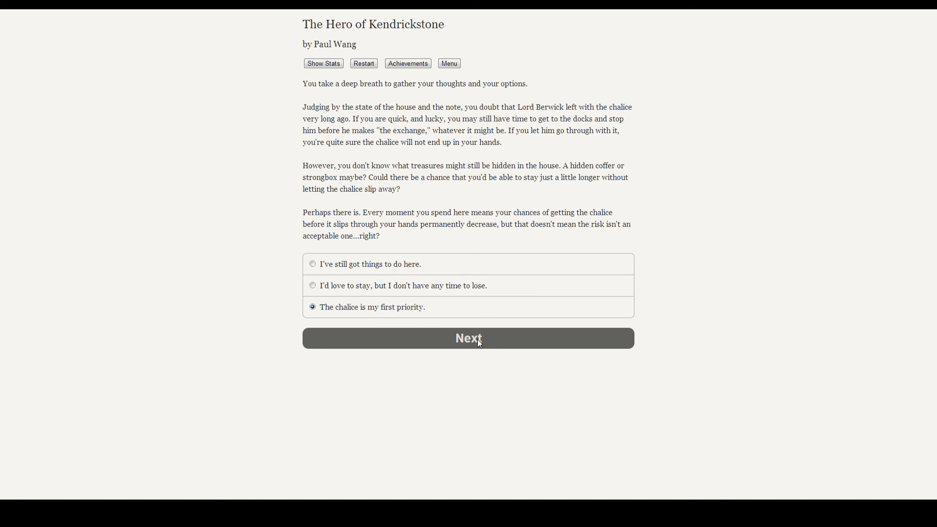
pyautogui.click(468, 338)
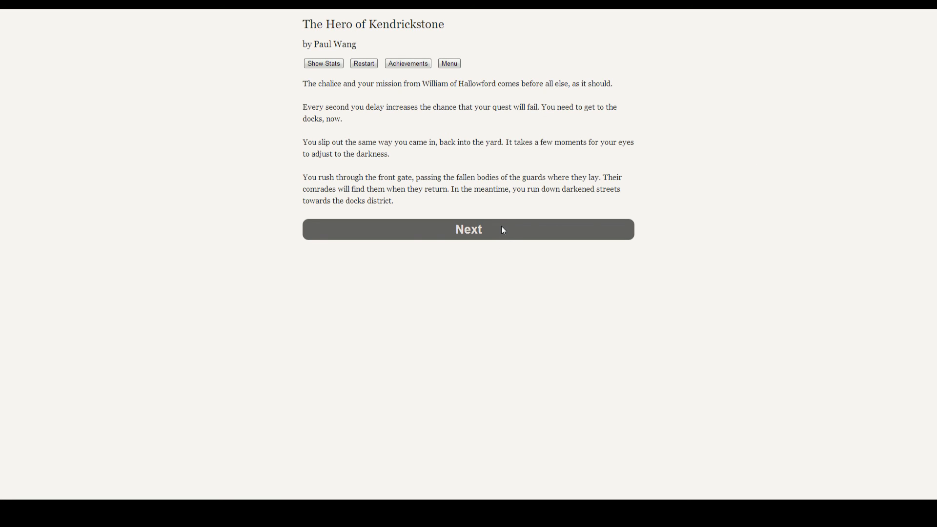
# - Continue past slipping out of the house to the sprint through Brightwall's streets
pyautogui.click(468, 229)
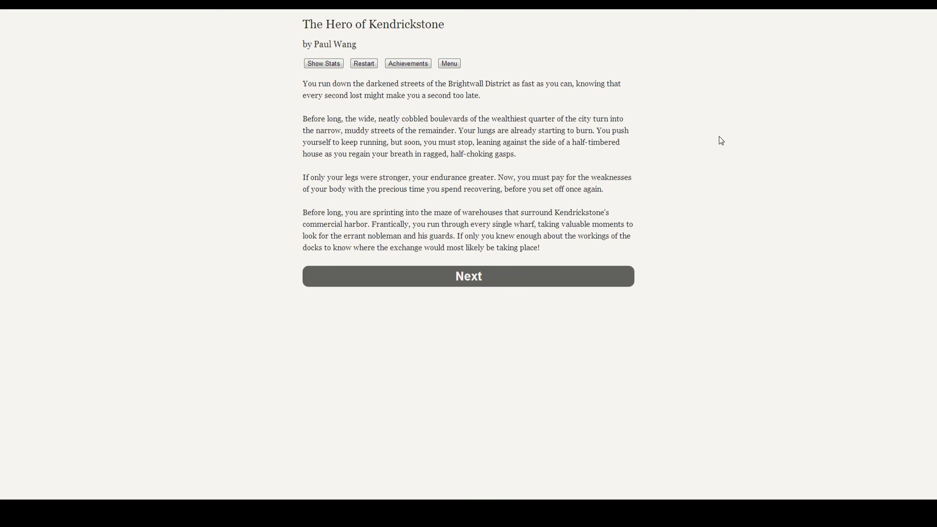
pyautogui.moveTo(723, 216)
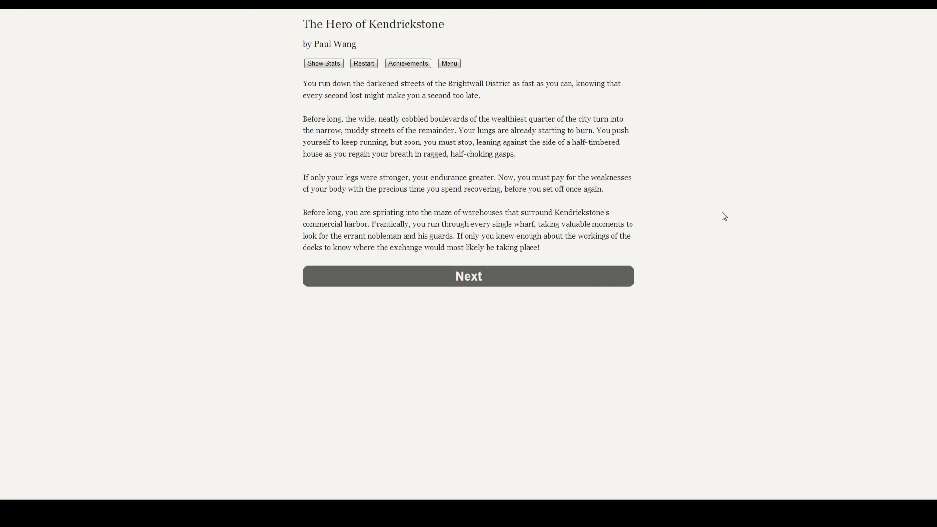
pyautogui.moveTo(468, 276)
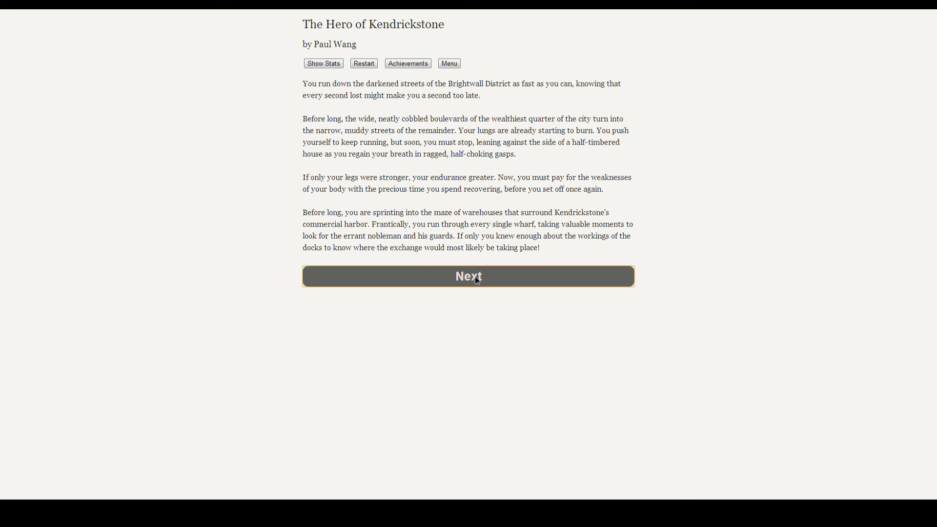
# - Go past the 'You are too late' page as the skiff carries the chalice away
pyautogui.click(468, 276)
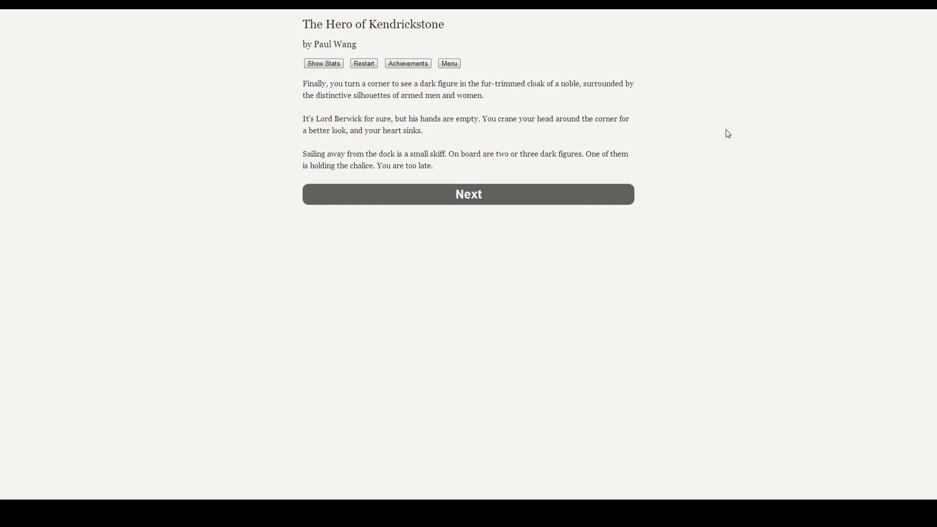
pyautogui.moveTo(450, 211)
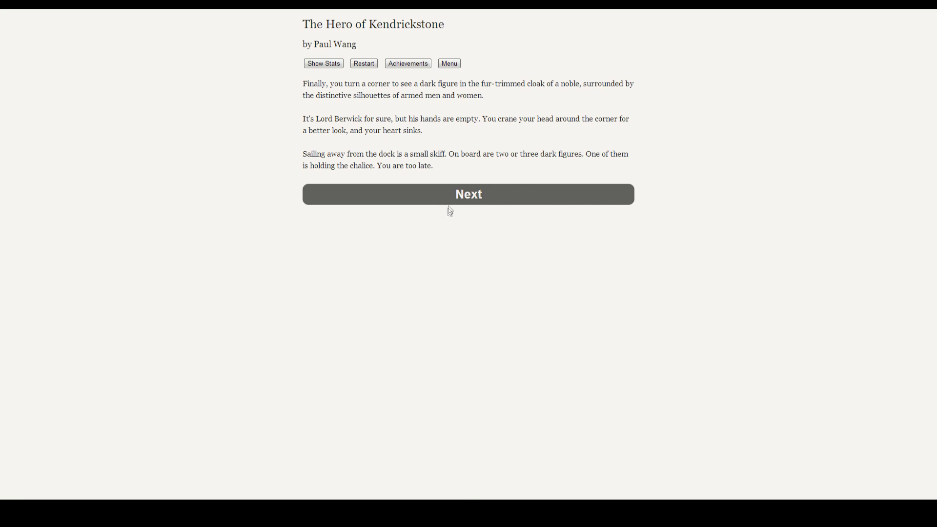
# - Confirm 'I step out and confront Lord Berwick openly.' and advance
pyautogui.click(468, 194)
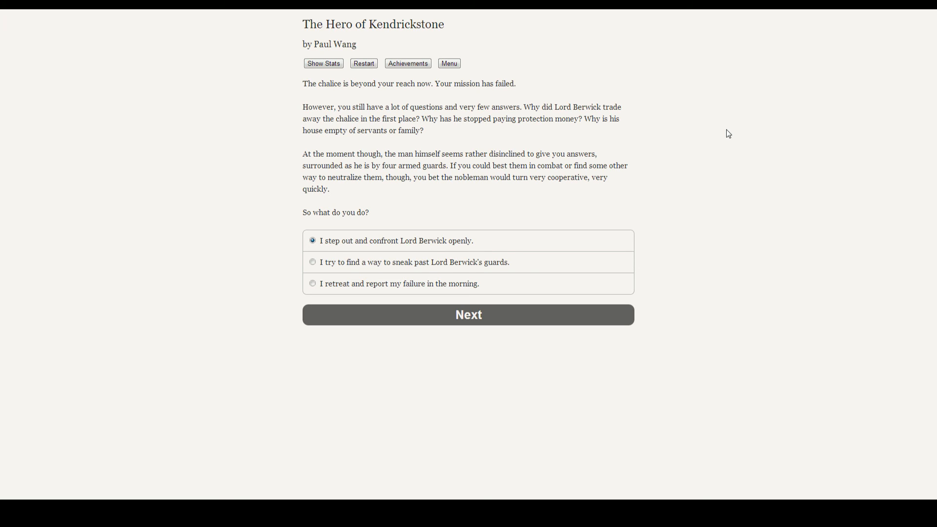
pyautogui.moveTo(570, 394)
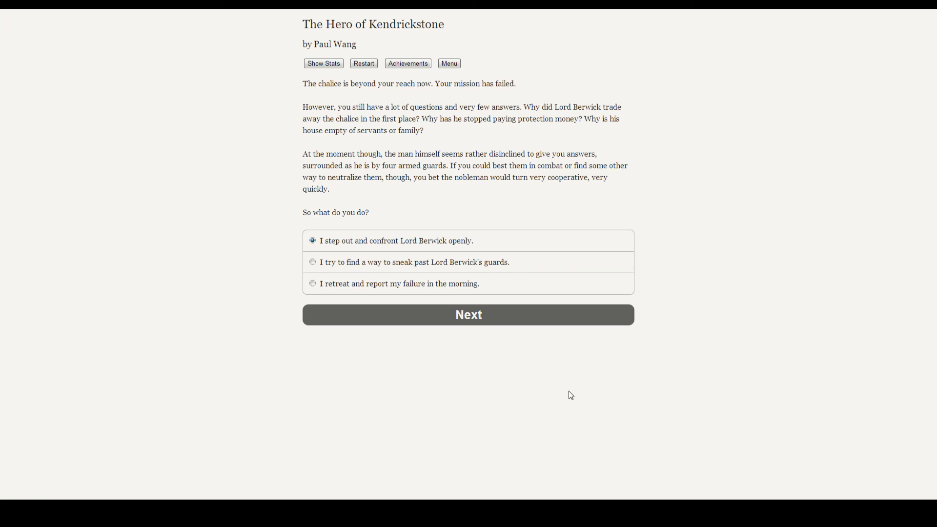
pyautogui.moveTo(529, 408)
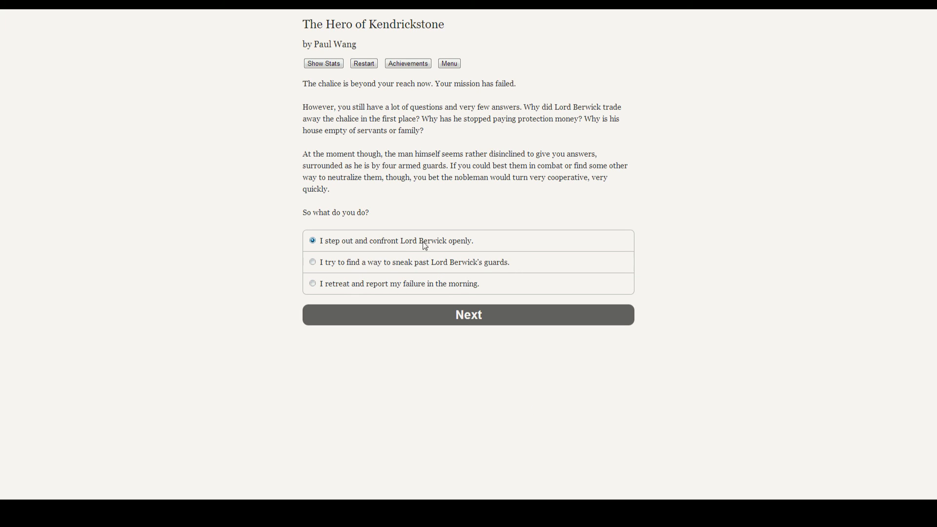
pyautogui.moveTo(468, 319)
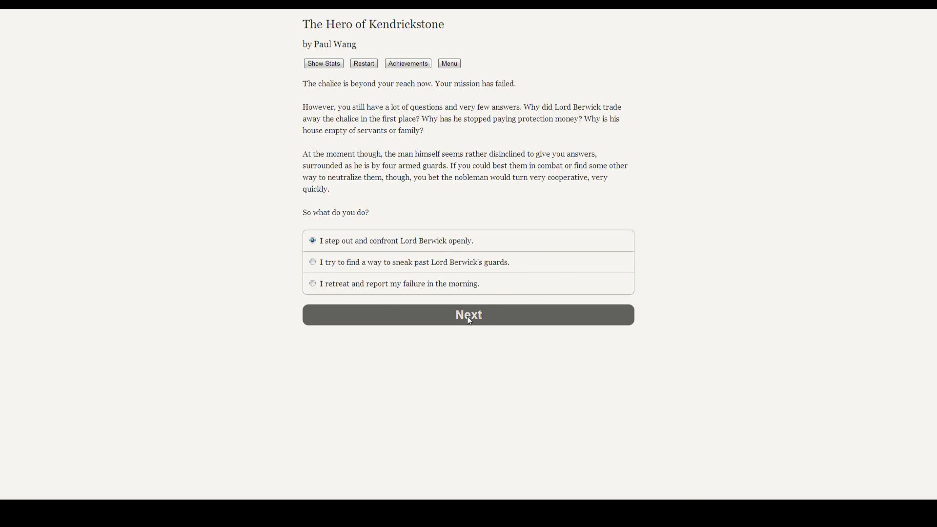
# - Choose 'I ready my staff and fight through the guards.' and submit it
pyautogui.click(468, 314)
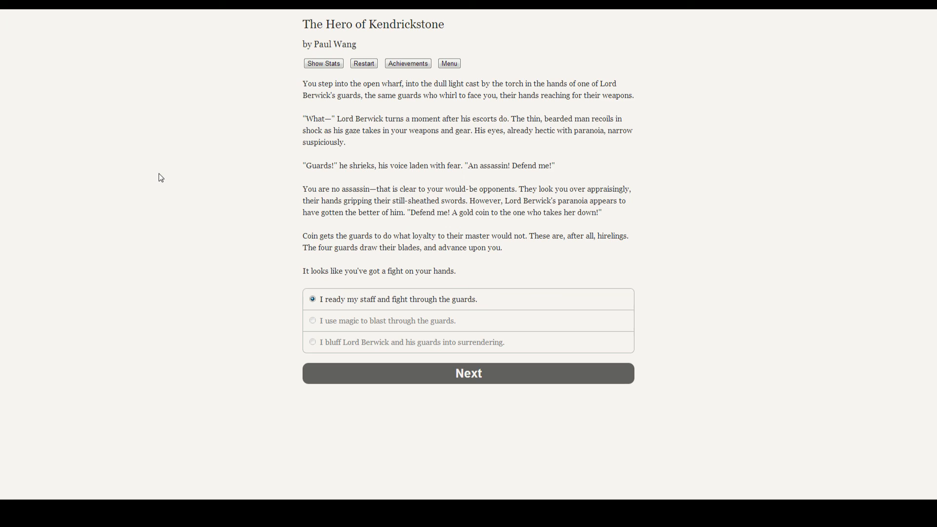
pyautogui.moveTo(194, 301)
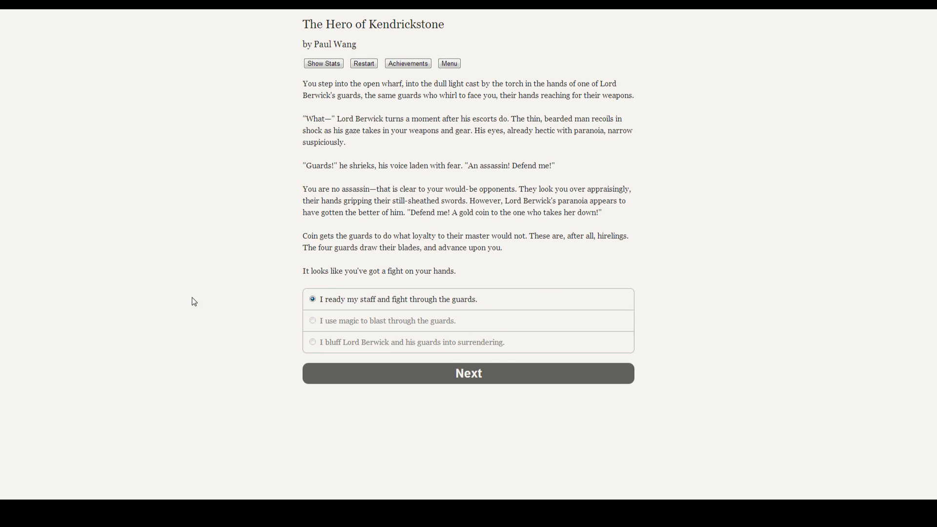
pyautogui.moveTo(98, 268)
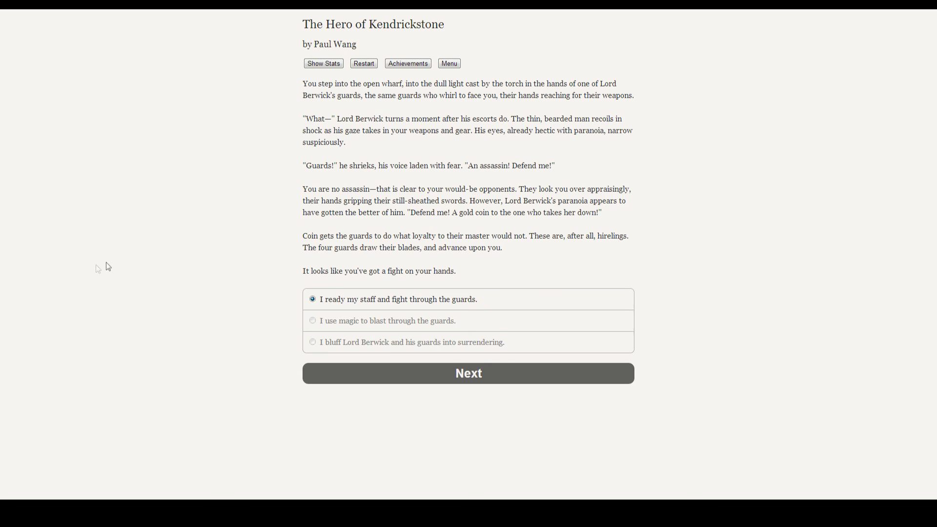
pyautogui.moveTo(114, 273)
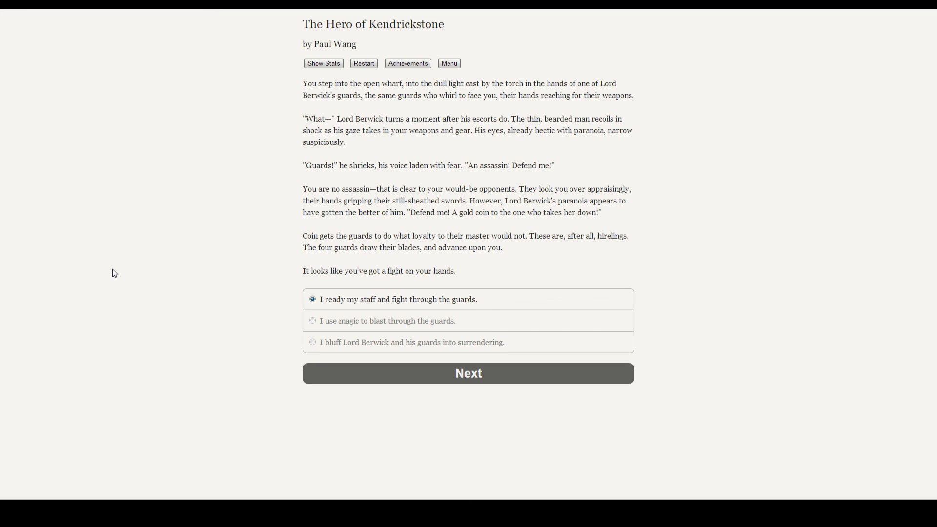
pyautogui.moveTo(316, 349)
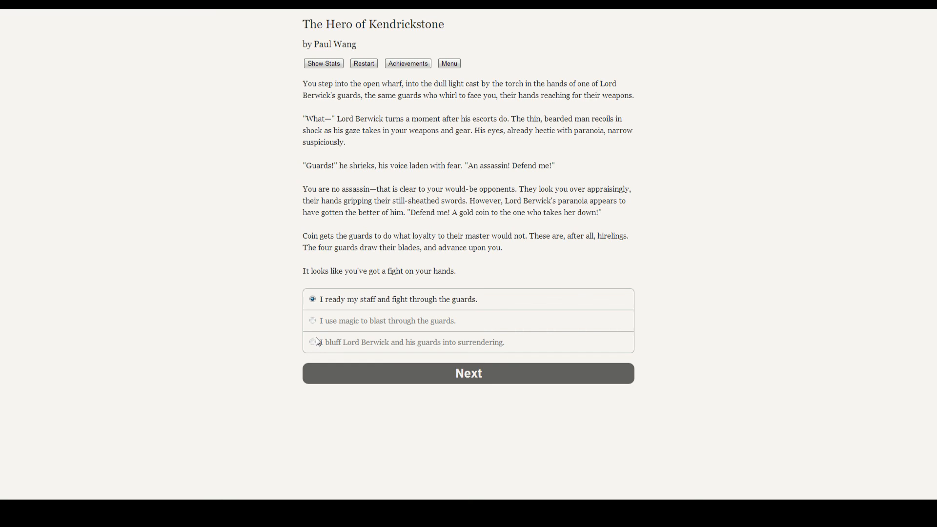
pyautogui.moveTo(327, 346)
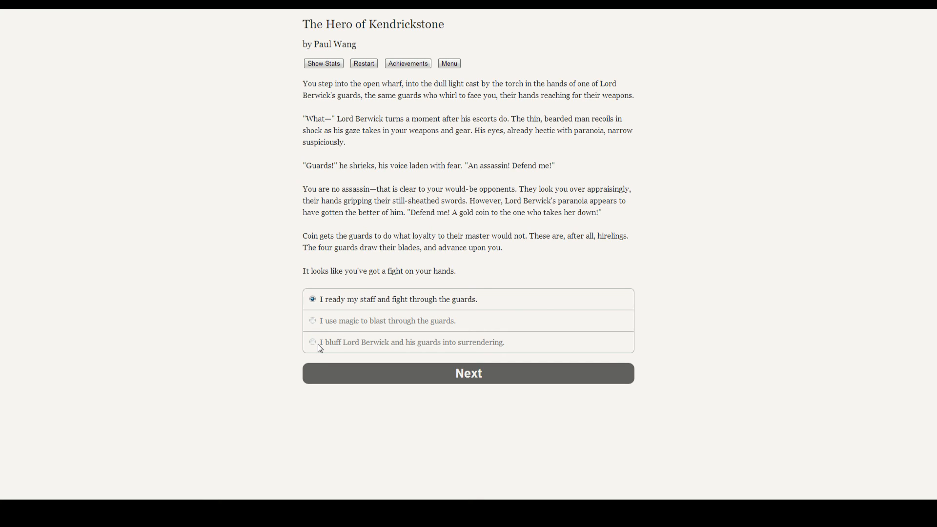
pyautogui.moveTo(440, 370)
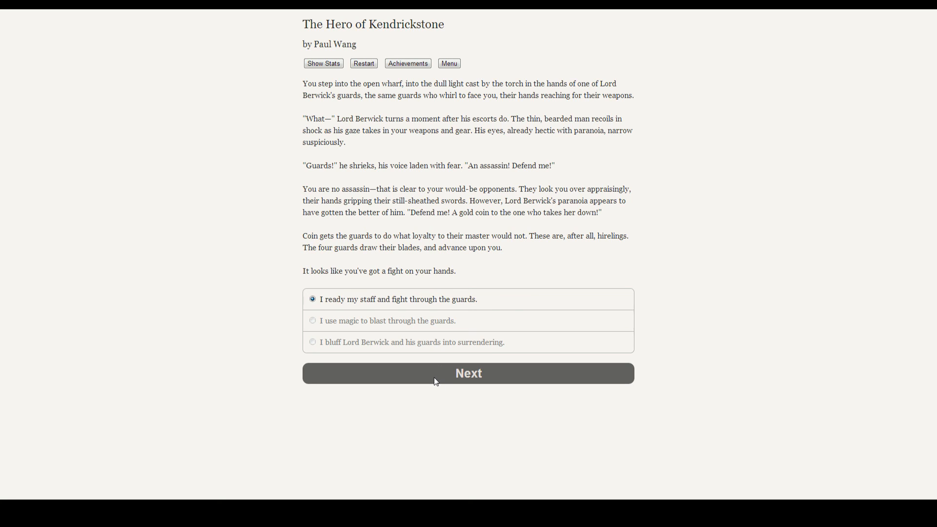
pyautogui.moveTo(433, 385)
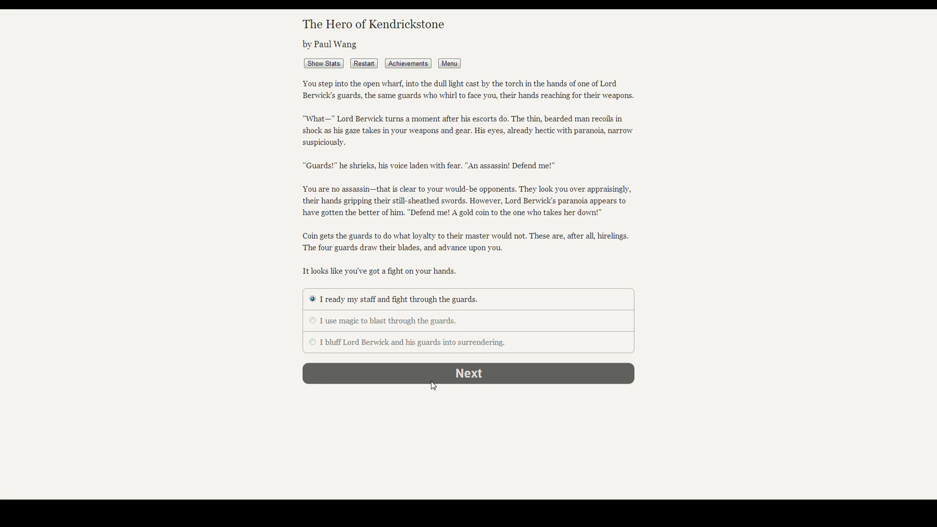
pyautogui.click(468, 372)
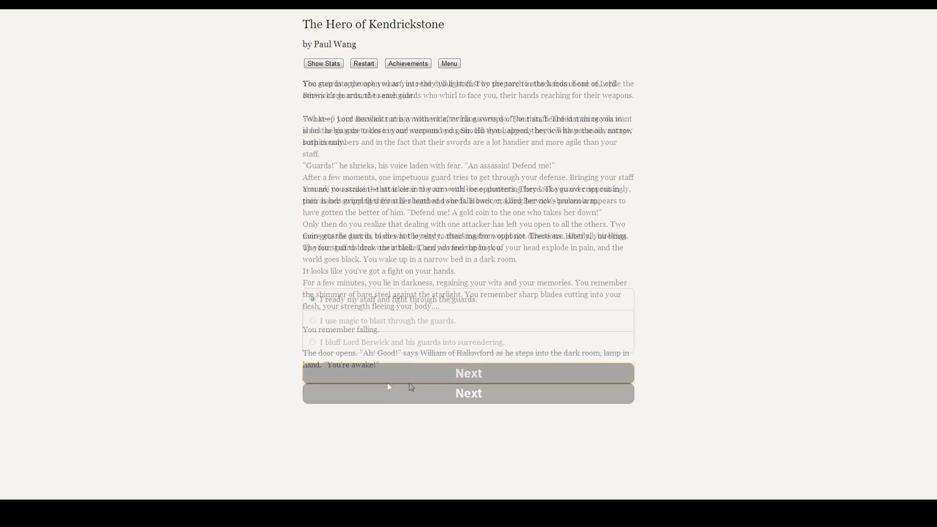
pyautogui.click(468, 373)
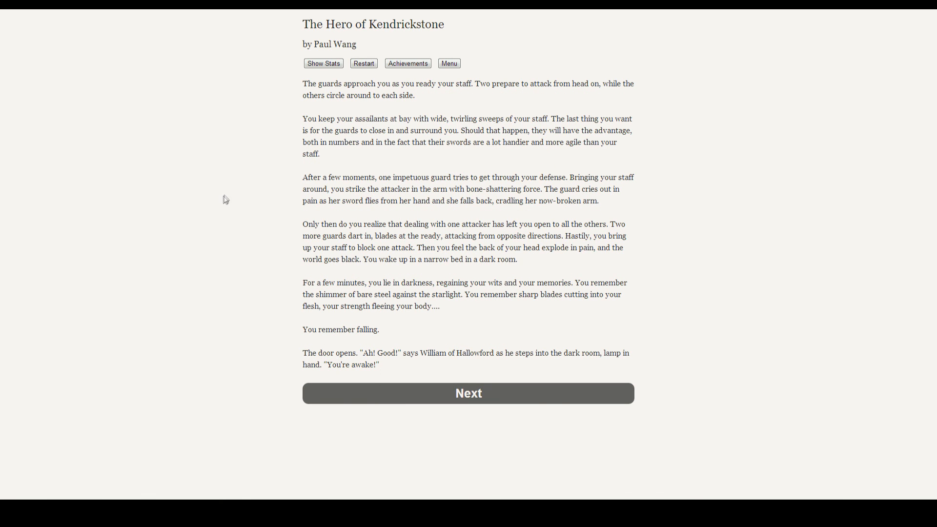
pyautogui.moveTo(187, 187)
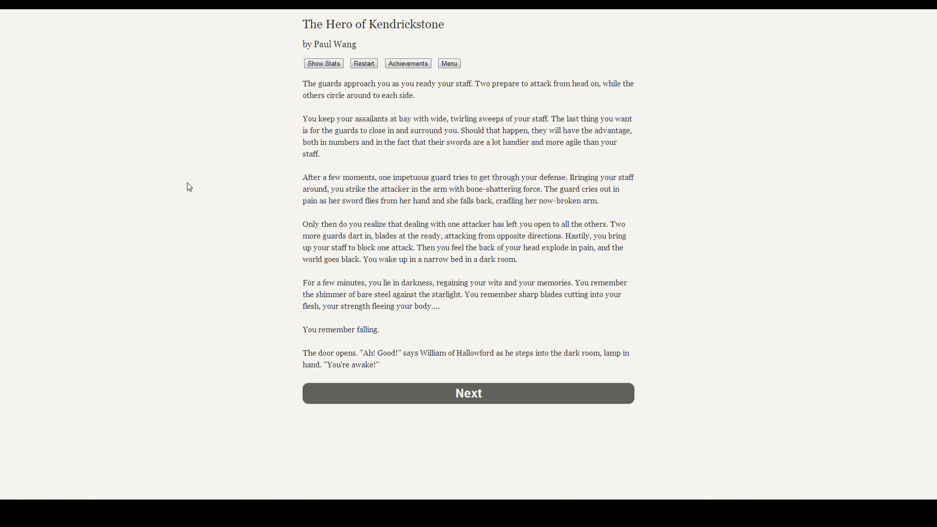
pyautogui.moveTo(444, 433)
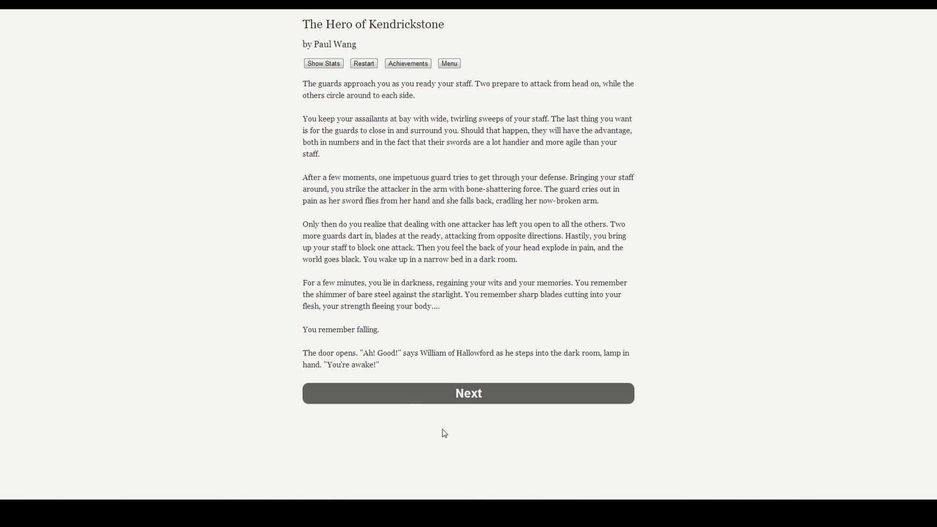
# - Advance to William's explanation of the rescue, healing and lost chalice, scrolling to read
pyautogui.click(468, 394)
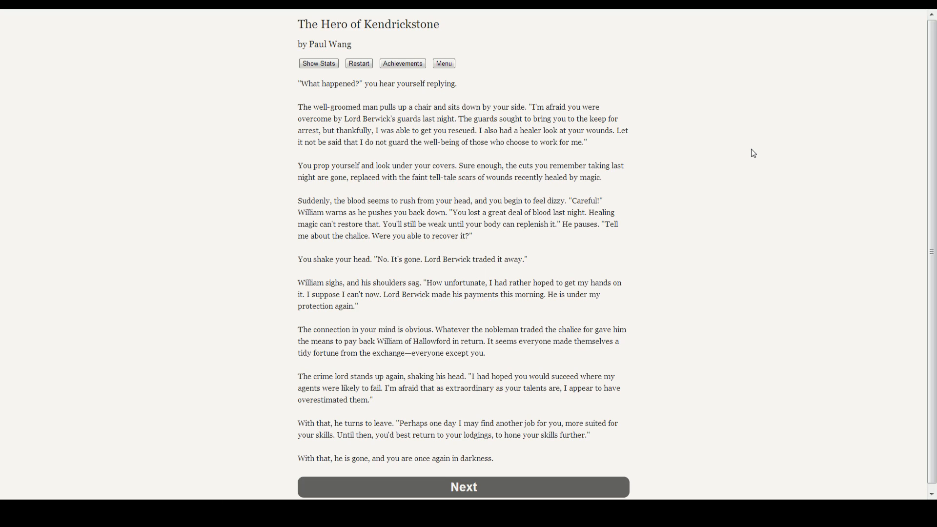
pyautogui.moveTo(702, 284)
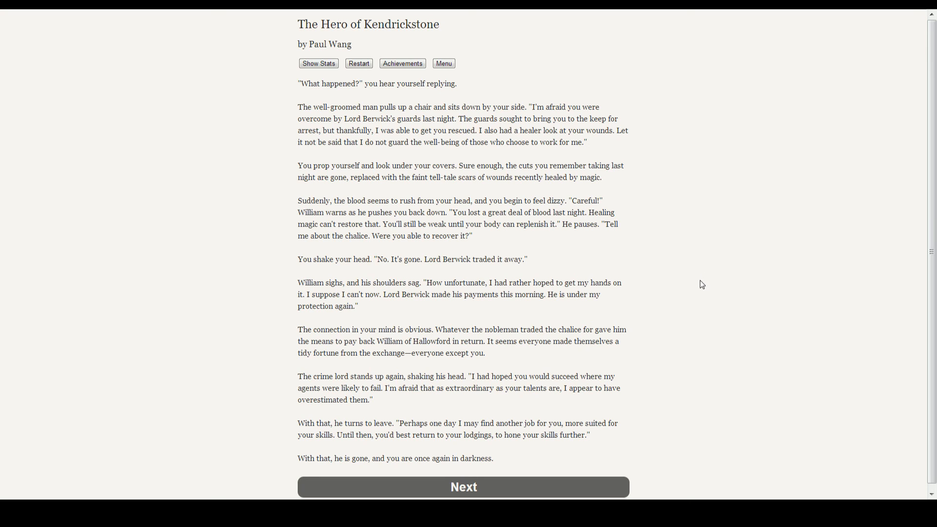
pyautogui.scroll(3)
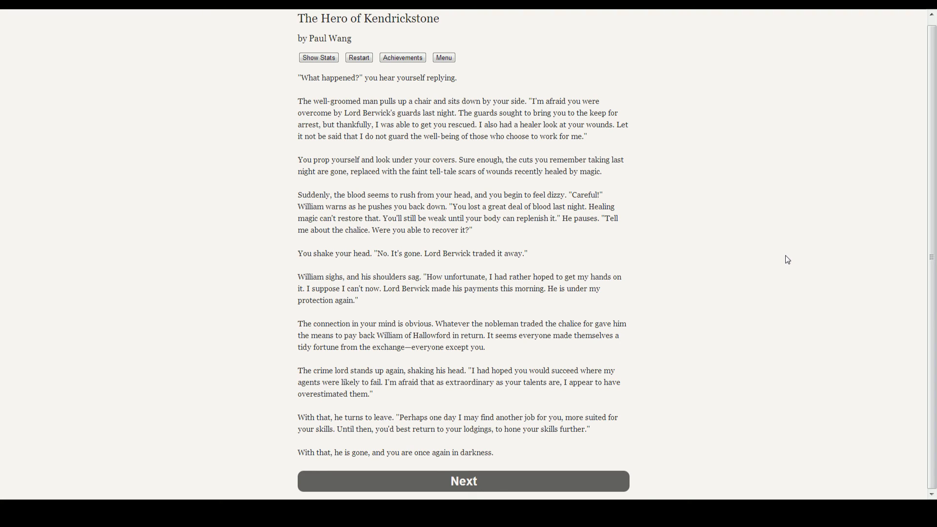
pyautogui.moveTo(760, 248)
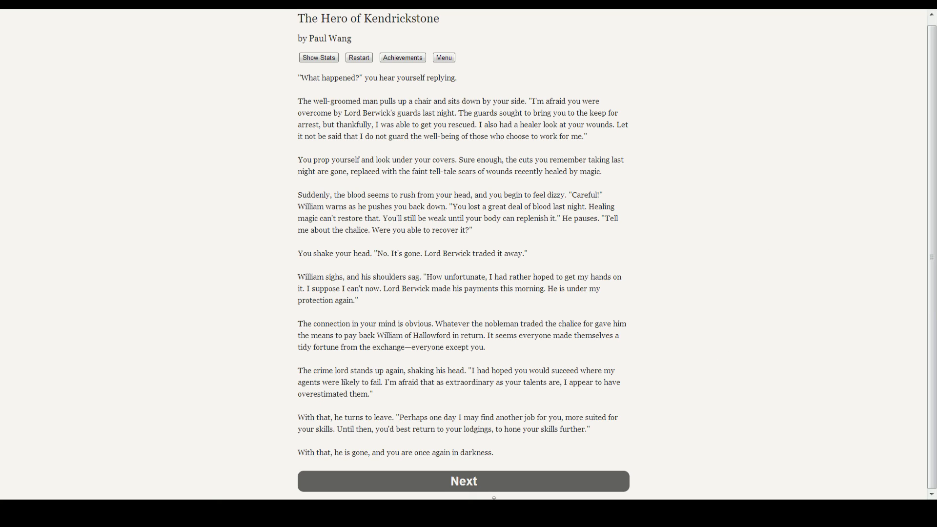
# - Advance past William's departure to Isobel's return to the Blazing Sword
pyautogui.click(463, 482)
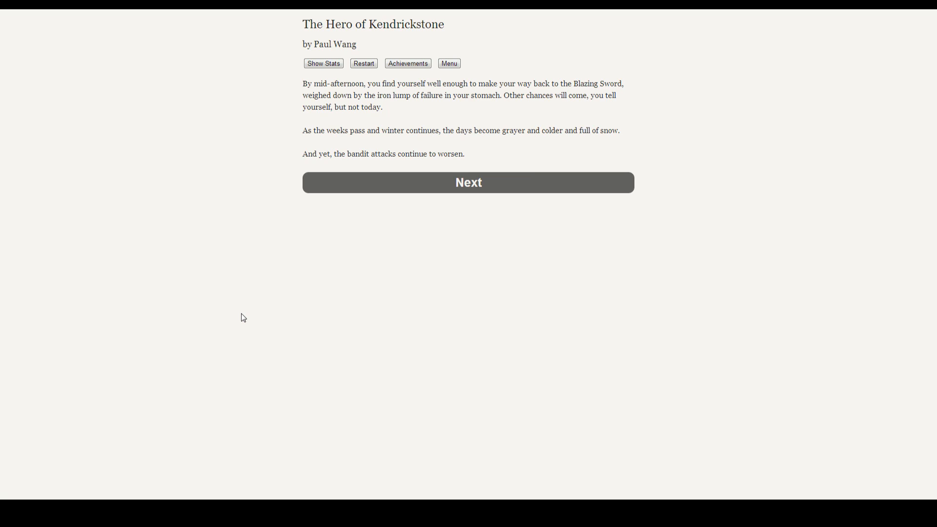
pyautogui.moveTo(266, 303)
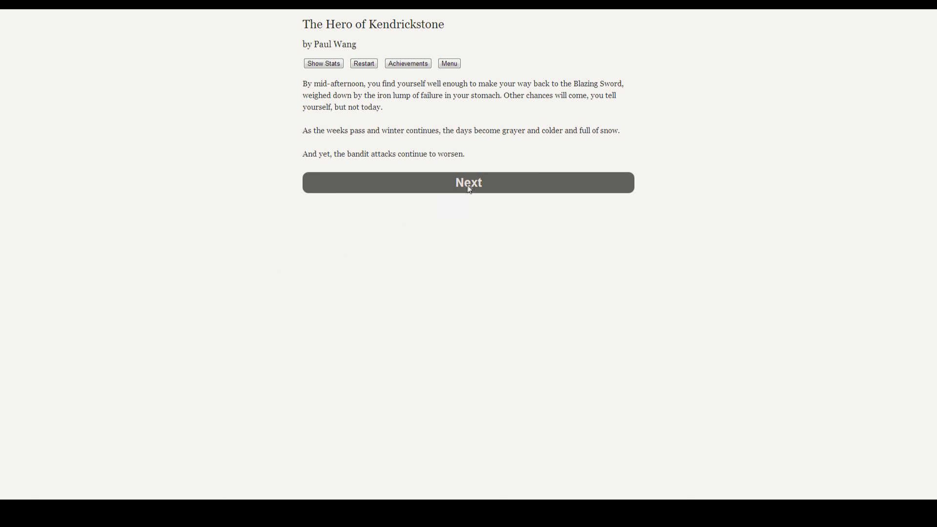
# - Begin Chapter VI, 'The Legacy of the Flowering Court'
pyautogui.click(468, 182)
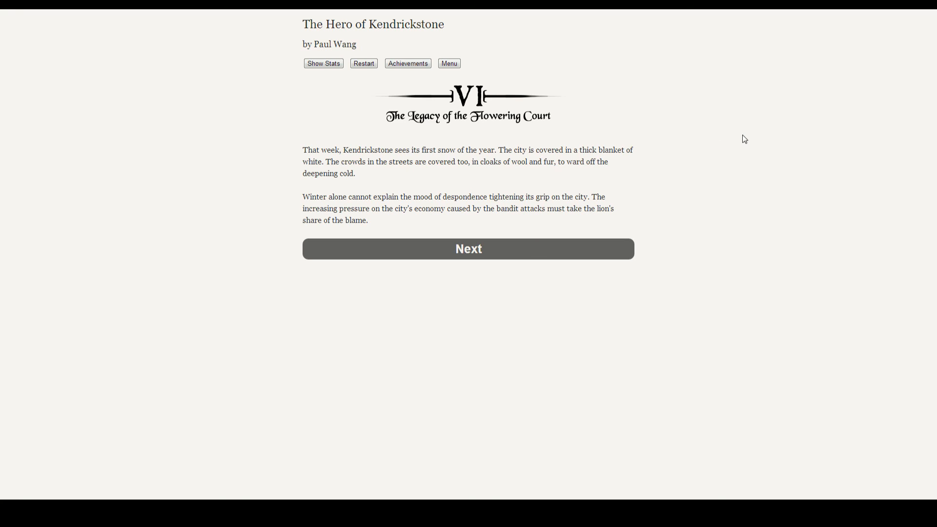
pyautogui.moveTo(606, 221)
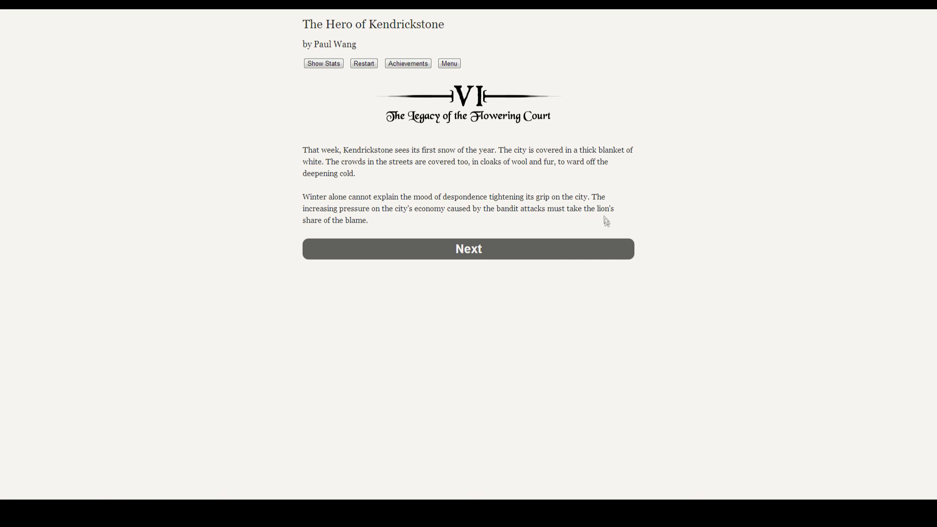